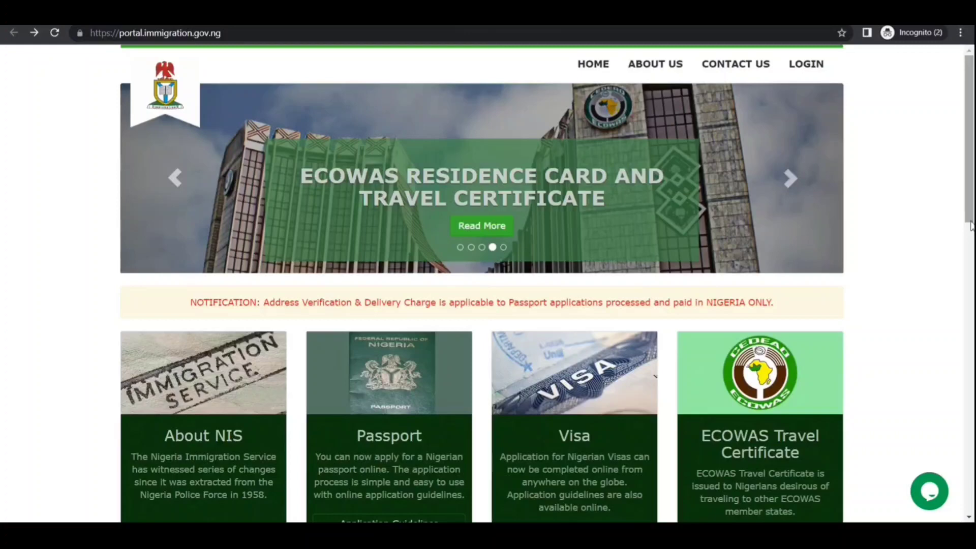
# Reach the Visa card on the portal home page and launch the entry visa application site.
pyautogui.scroll(-3)
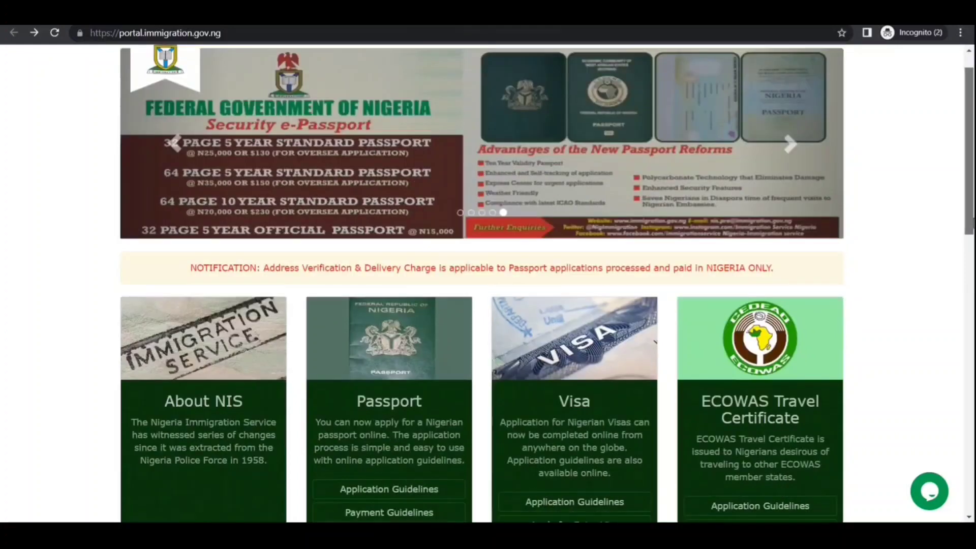
pyautogui.scroll(-3)
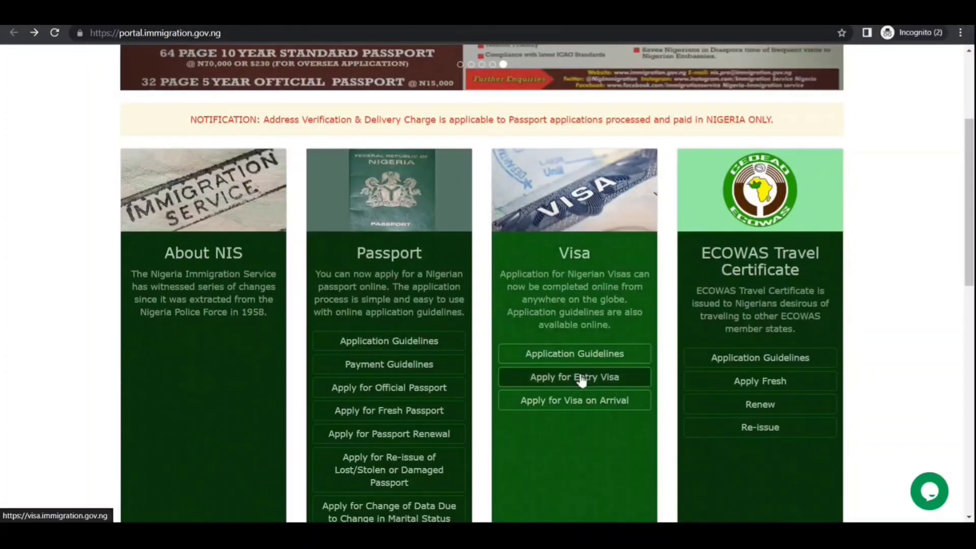
pyautogui.click(574, 377)
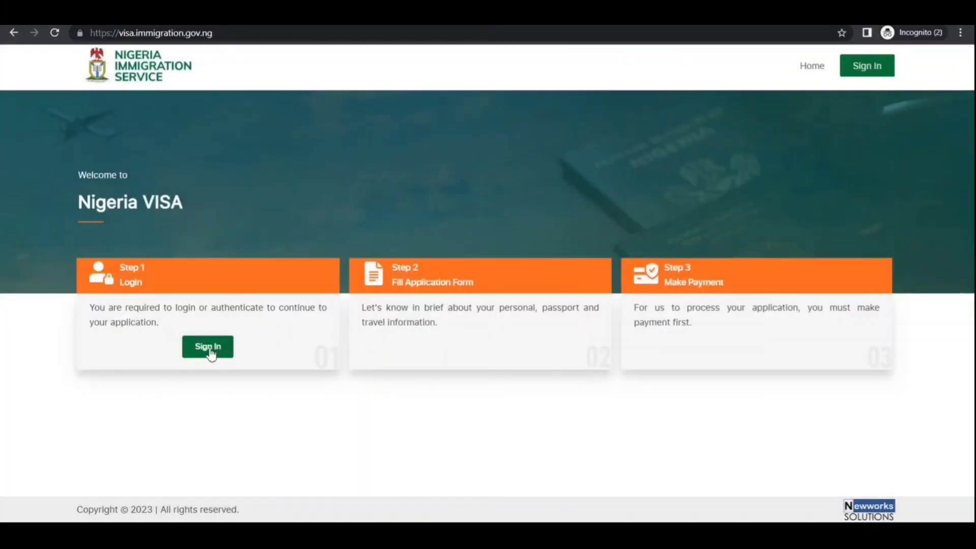
# Sign in to the visa account and create a new application from the empty dashboard.
pyautogui.click(207, 346)
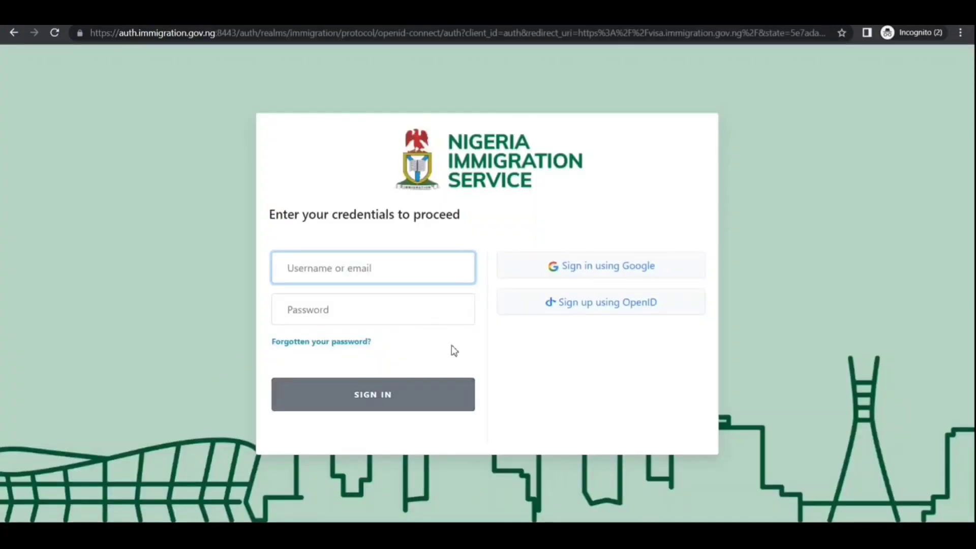
pyautogui.click(372, 268)
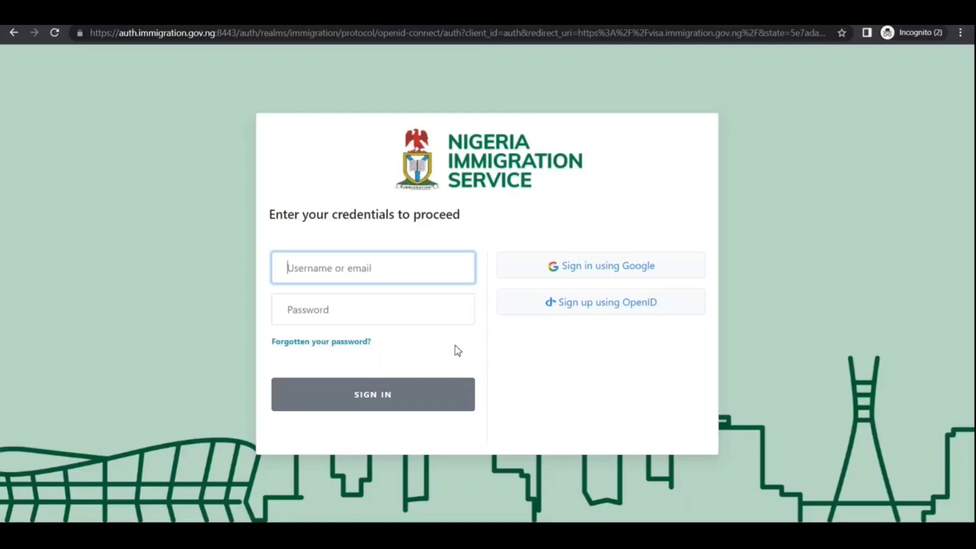
pyautogui.moveTo(588, 280)
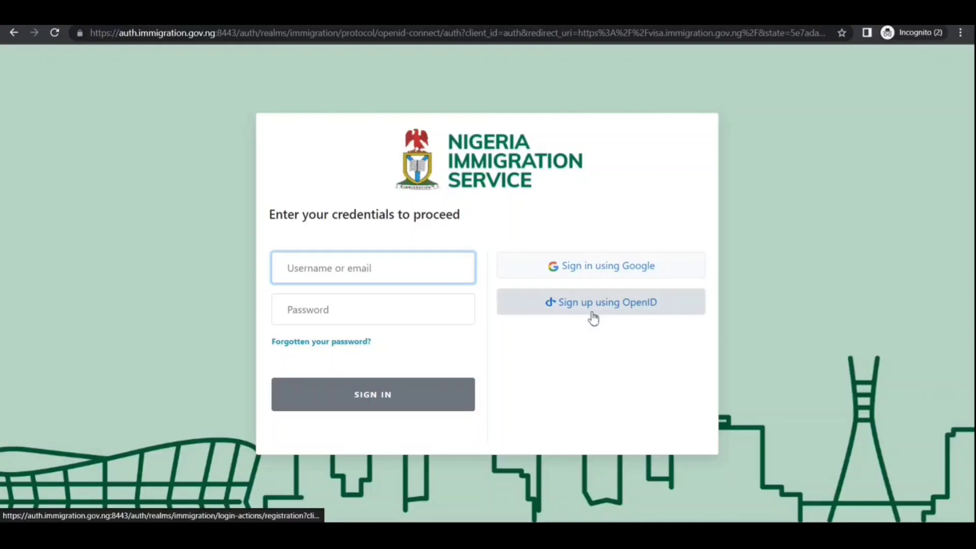
pyautogui.moveTo(529, 383)
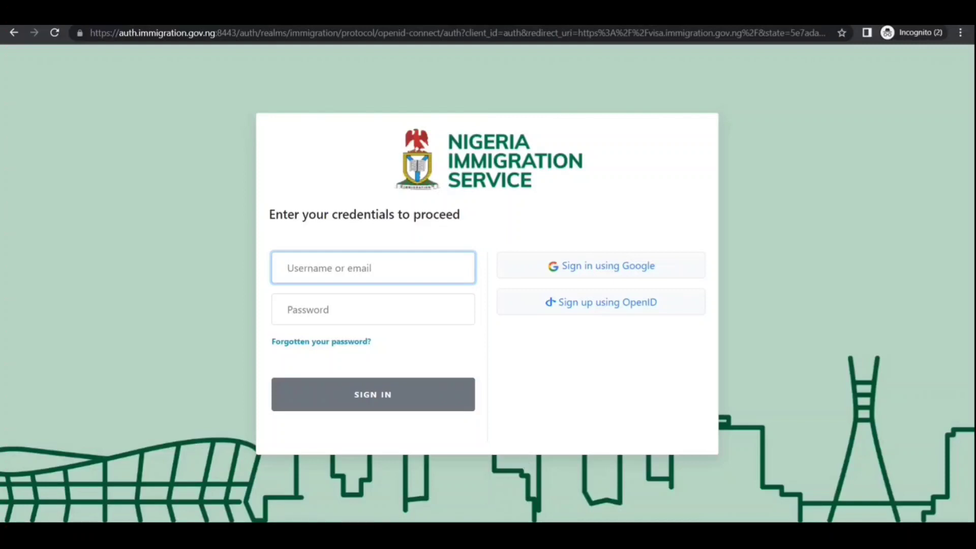
pyautogui.click(372, 394)
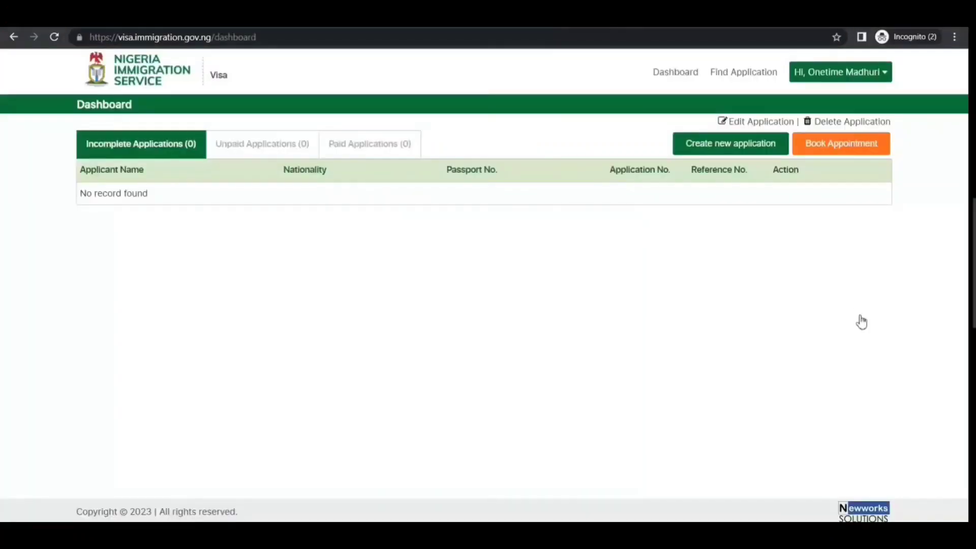
pyautogui.moveTo(618, 314)
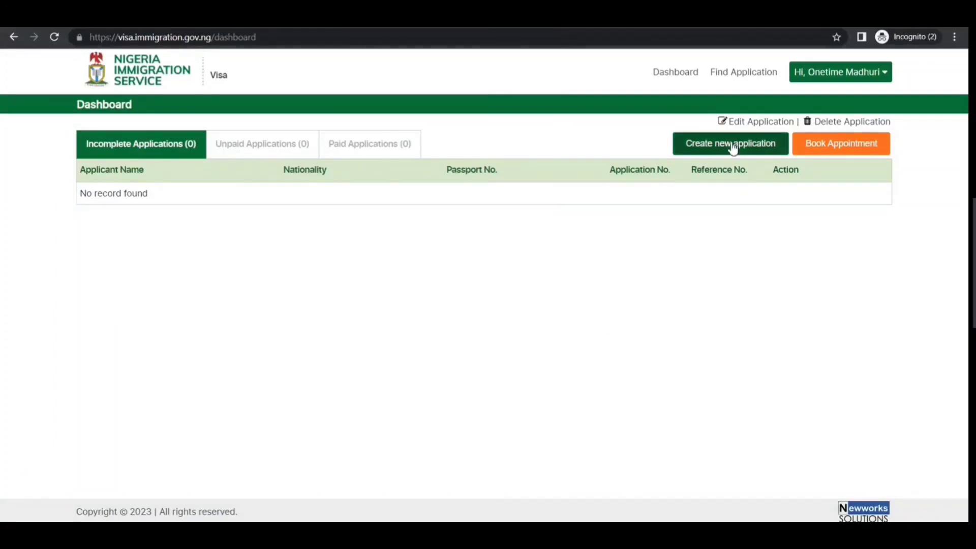
pyautogui.click(729, 144)
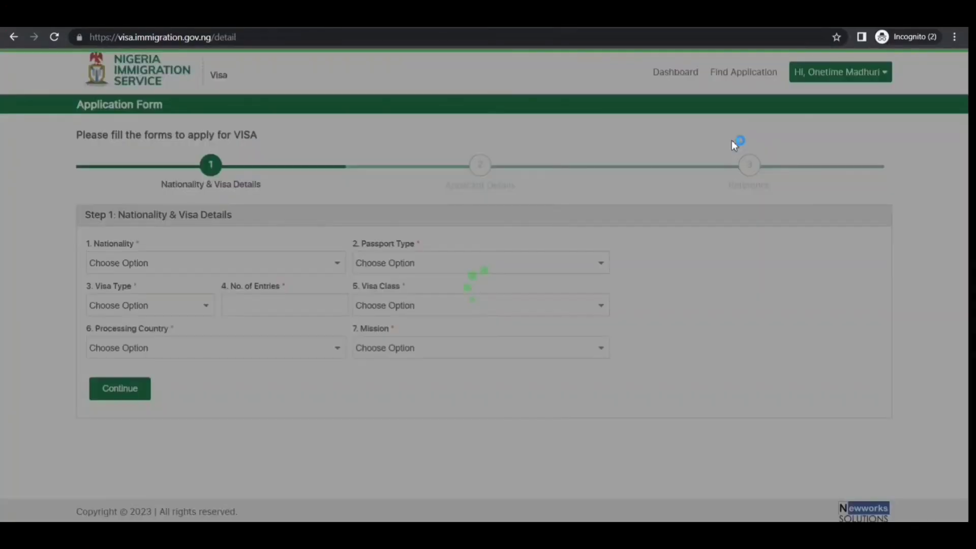
# Set nationality India, Standard Passport and Single Entry visa type.
pyautogui.click(214, 263)
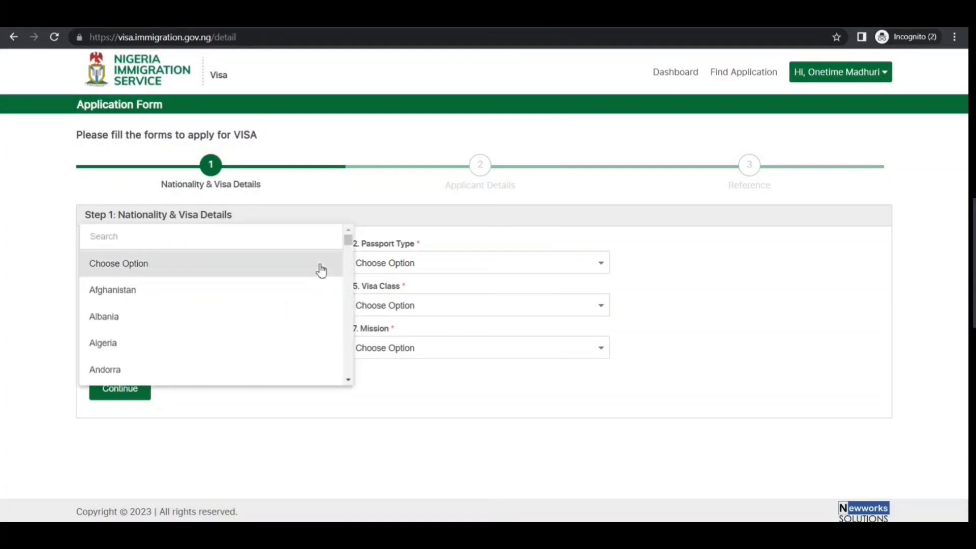
pyautogui.write('indi')
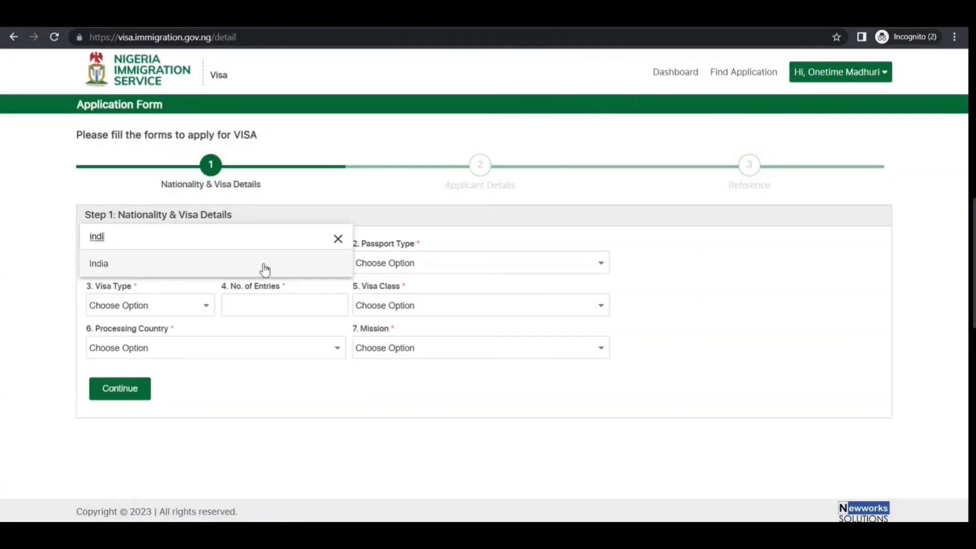
pyautogui.click(479, 262)
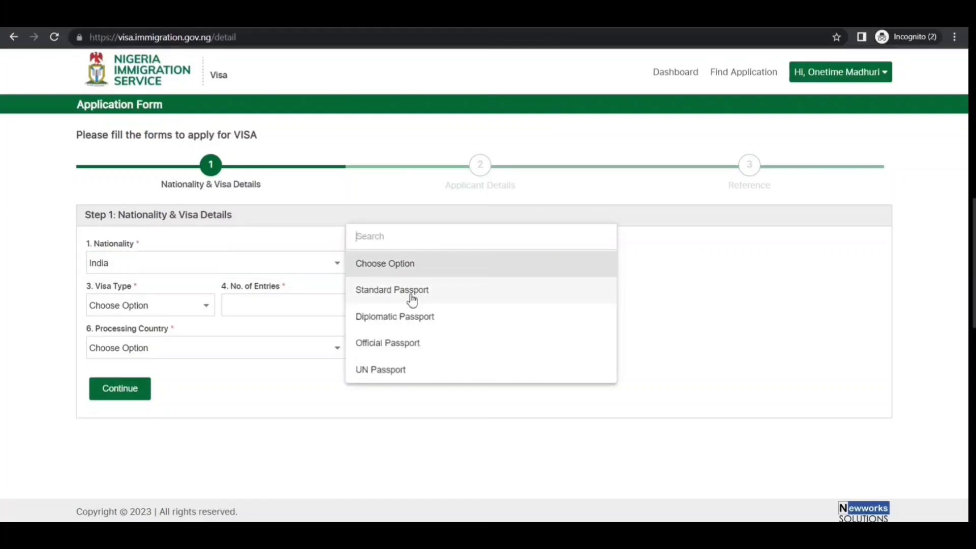
pyautogui.click(391, 289)
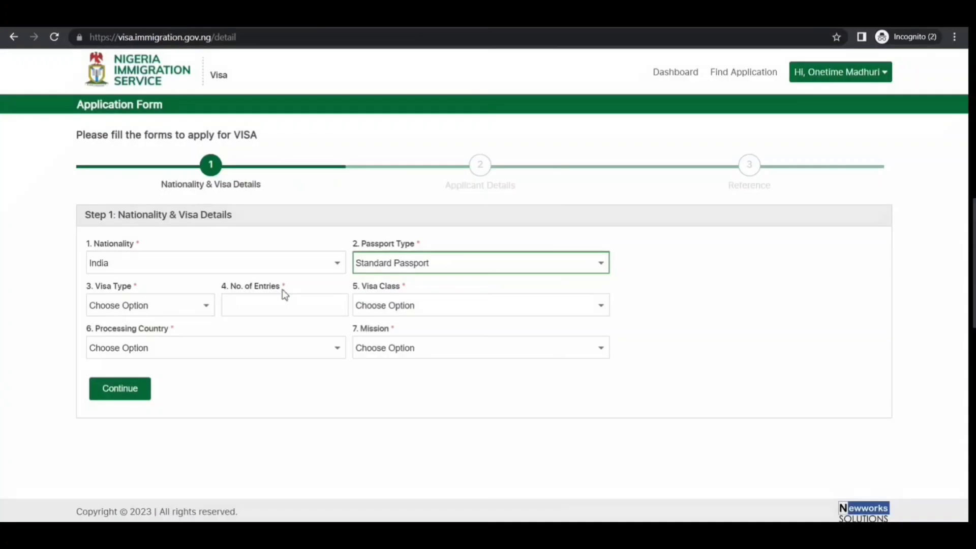
pyautogui.moveTo(218, 318)
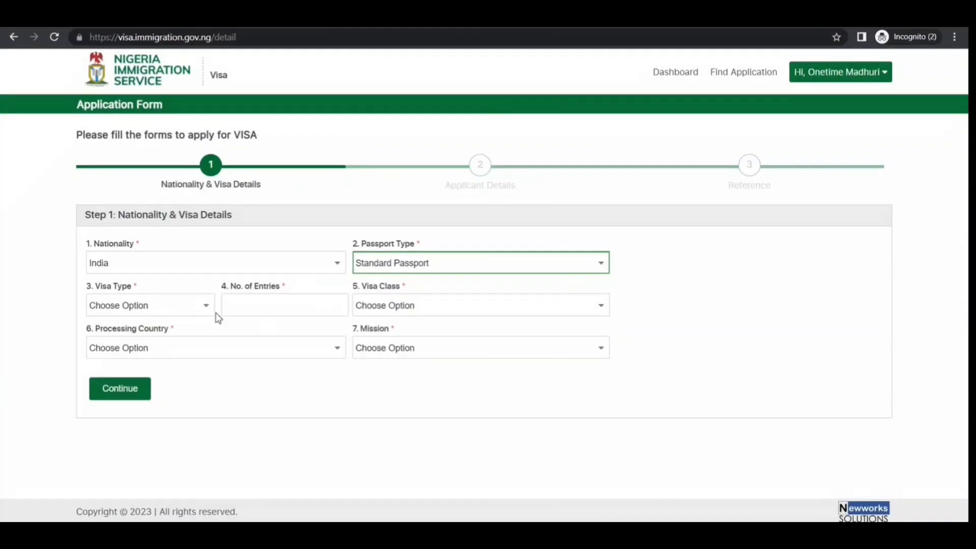
pyautogui.click(149, 305)
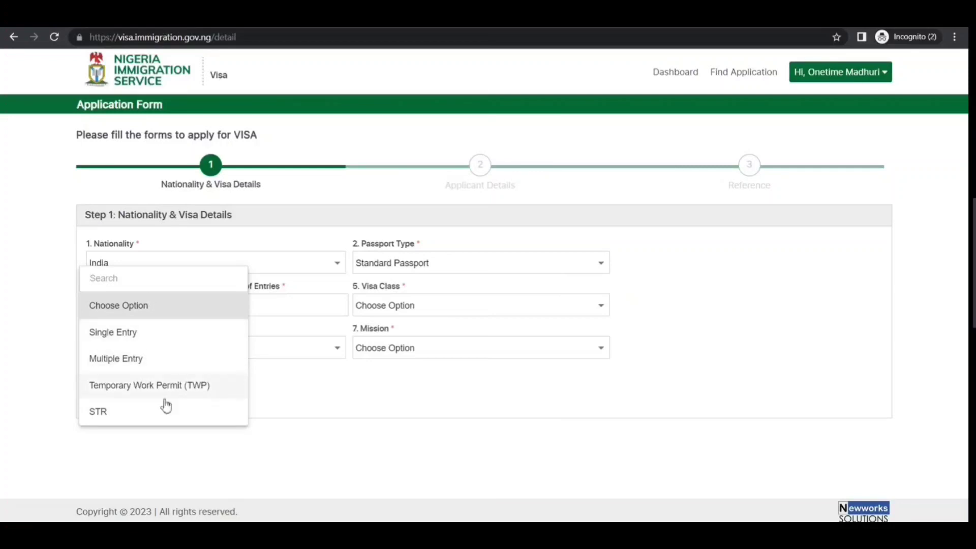
pyautogui.moveTo(163, 335)
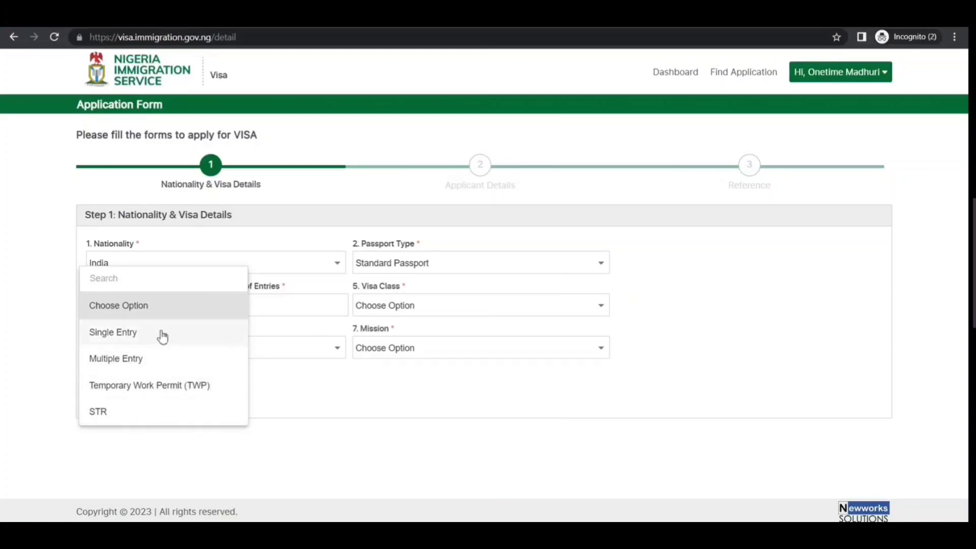
pyautogui.click(112, 332)
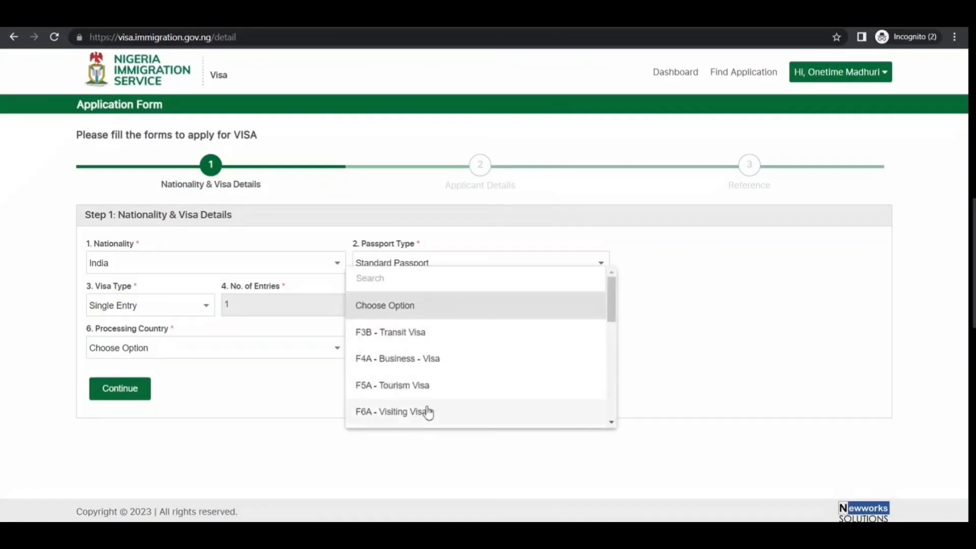
# Set visa class F5A - Tourism Visa with New Delhi as the mission, showing the $343 fee summary.
pyautogui.click(392, 385)
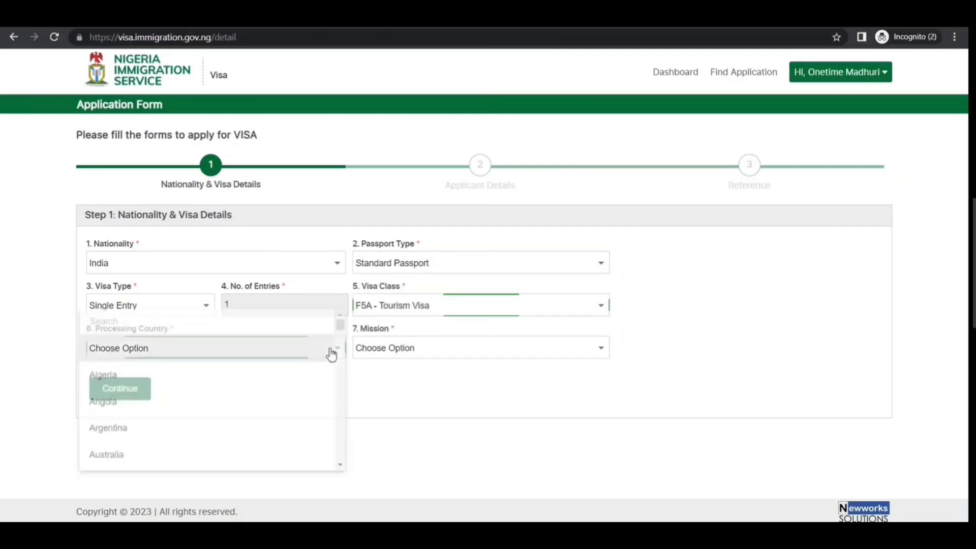
pyautogui.write('in')
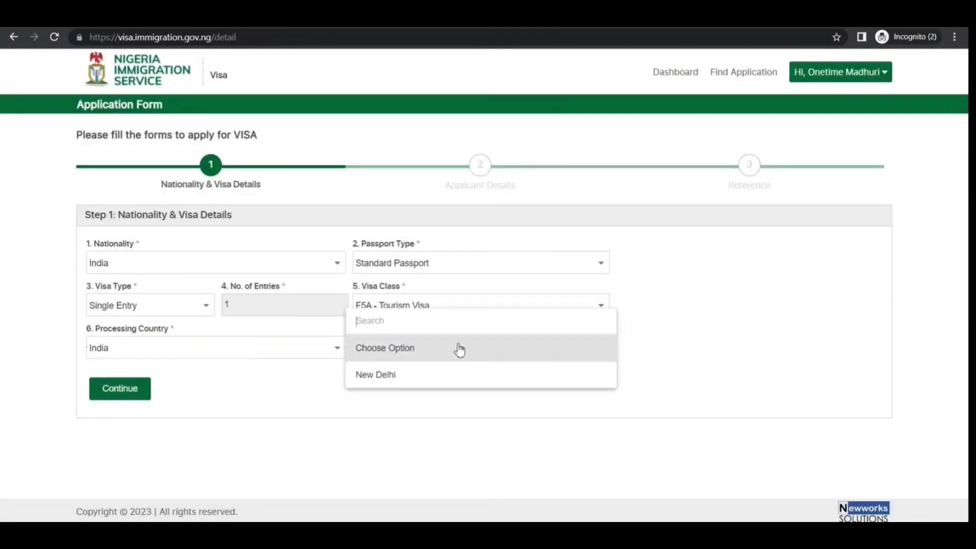
pyautogui.click(375, 374)
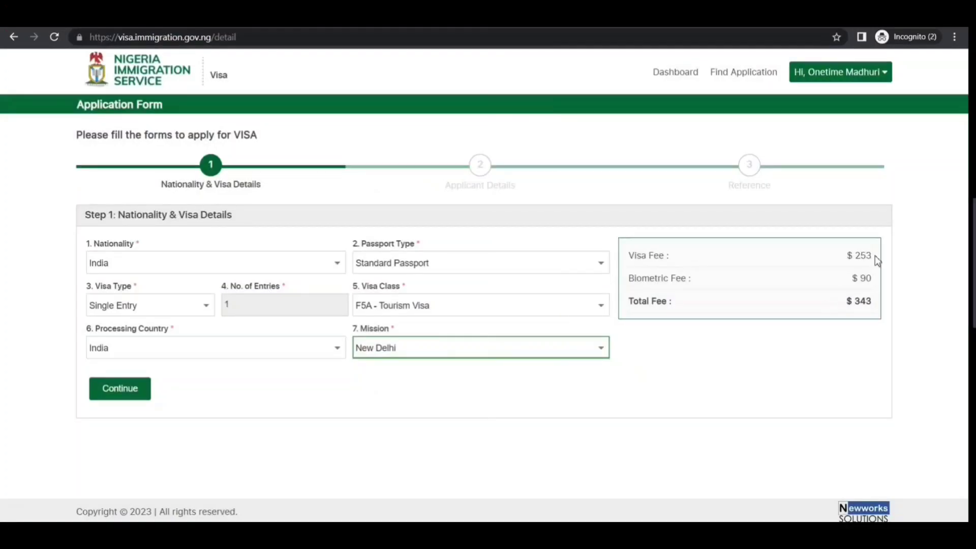
pyautogui.doubleClick(856, 255)
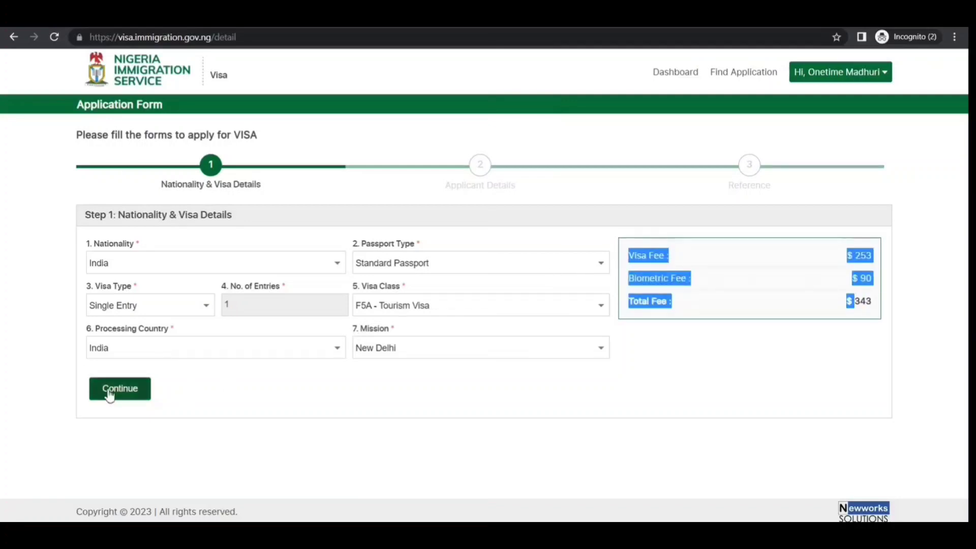
# Continue to Step 2 Applicant Details and bring the empty biodata form into view.
pyautogui.click(119, 388)
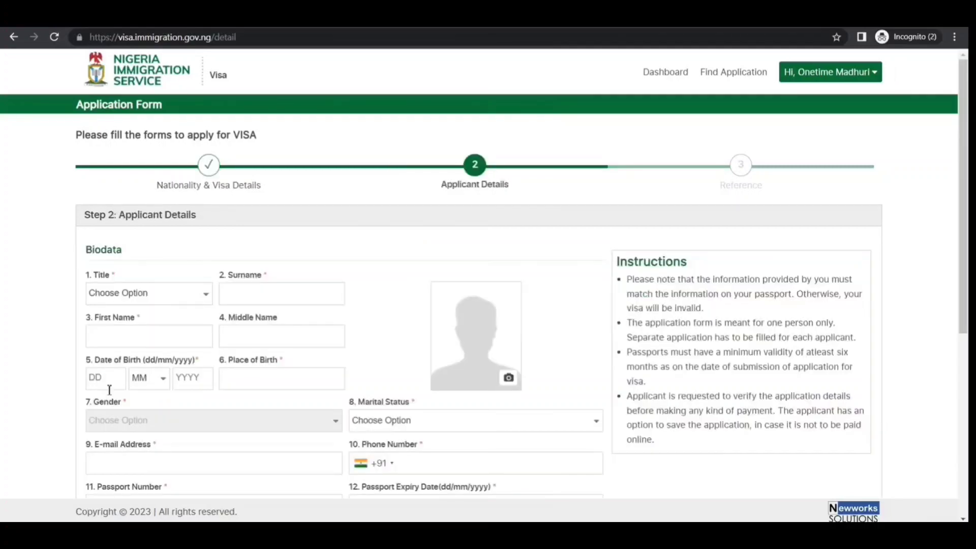
pyautogui.moveTo(509, 303)
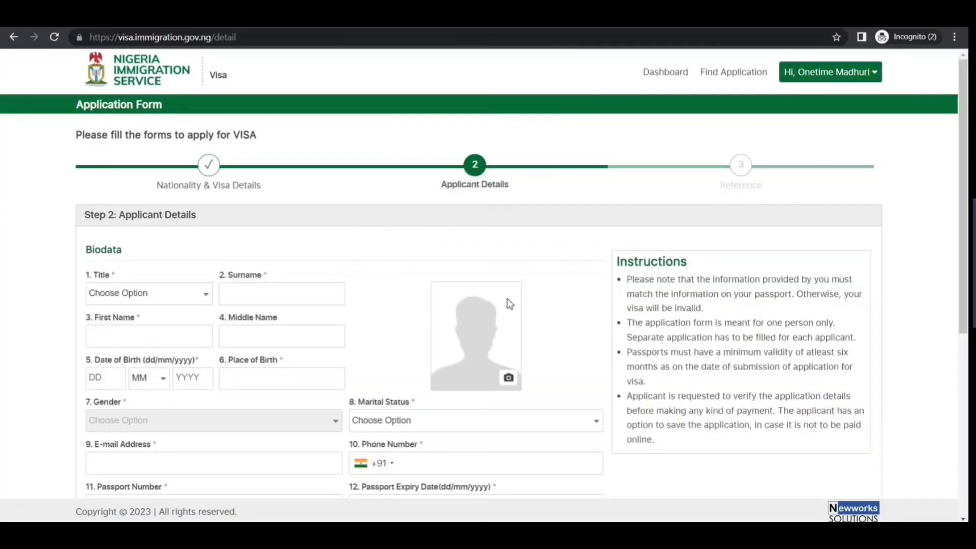
pyautogui.moveTo(909, 278)
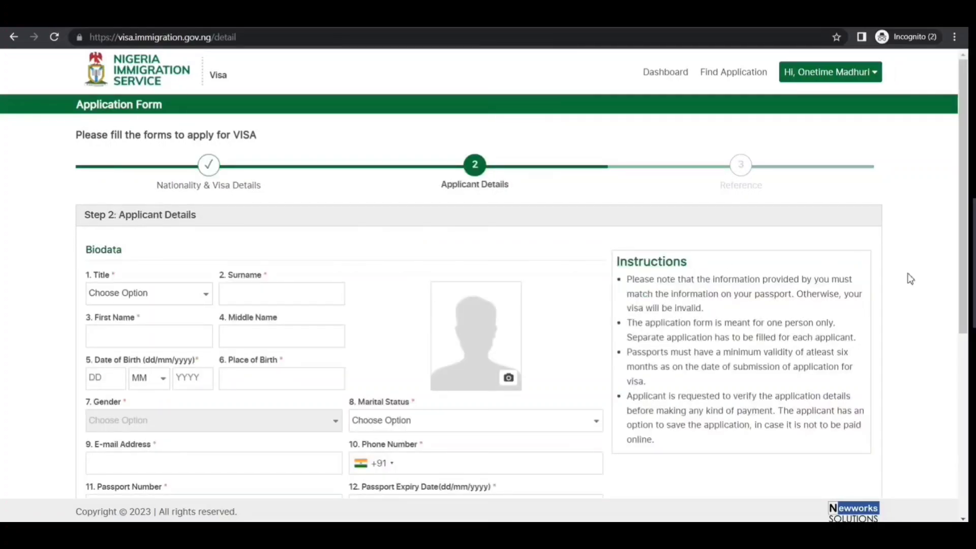
pyautogui.scroll(-3)
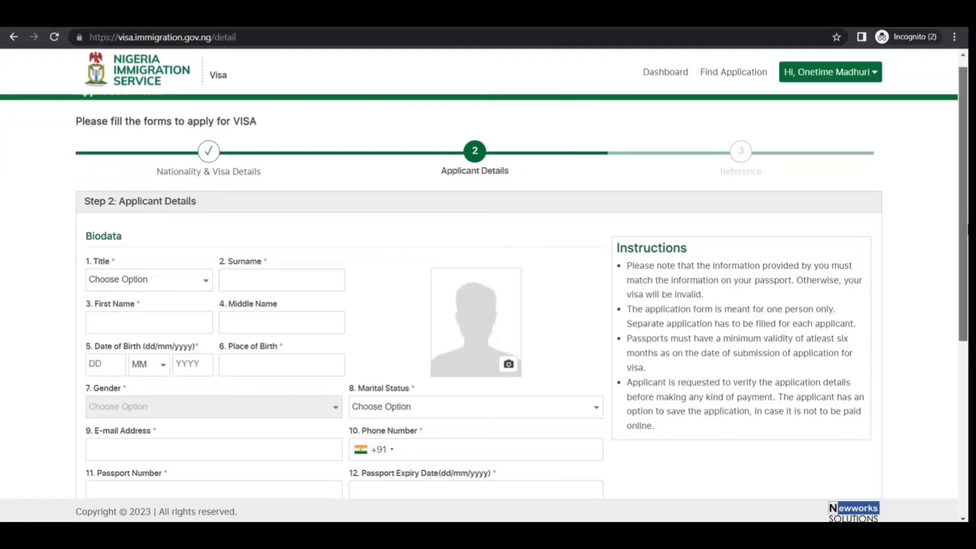
pyautogui.scroll(-3)
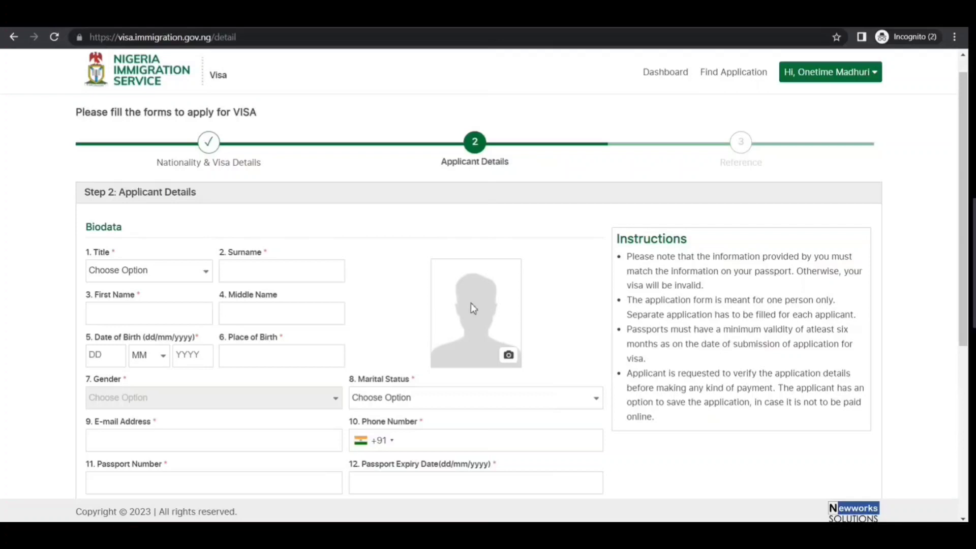
pyautogui.moveTo(383, 455)
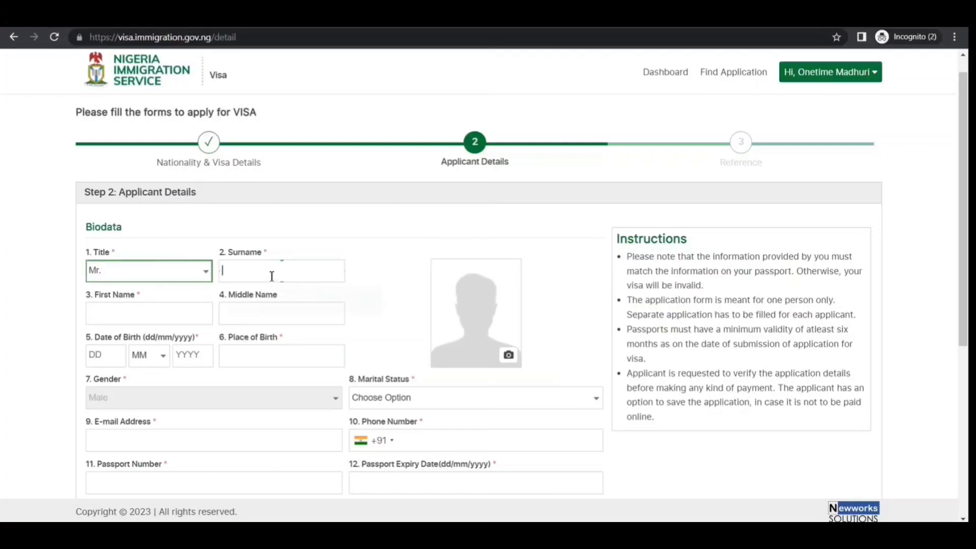
# Enter surname Smith, first name John, date of birth 10 Feb 1996 and birthplace New Delhi.
pyautogui.write('Smi')
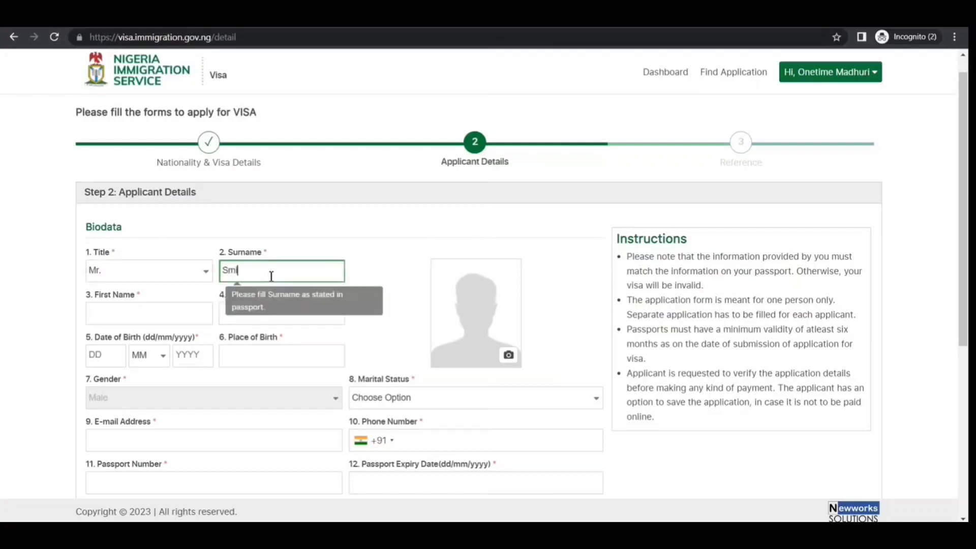
pyautogui.write('Jo')
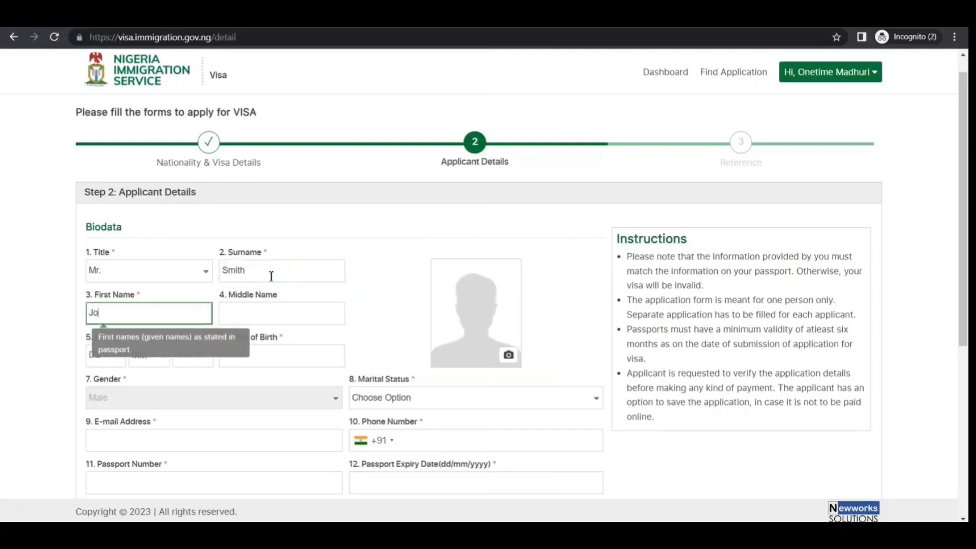
pyautogui.click(281, 312)
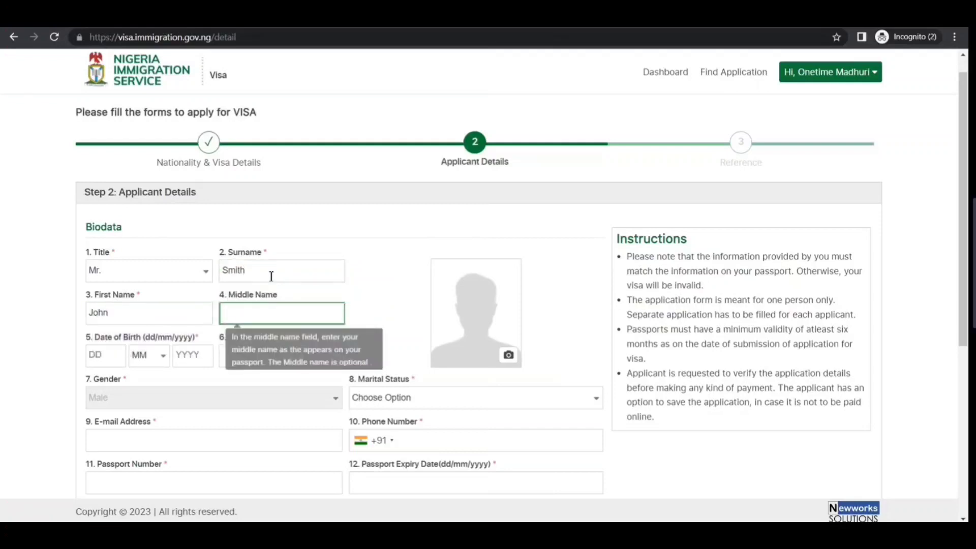
pyautogui.write('1')
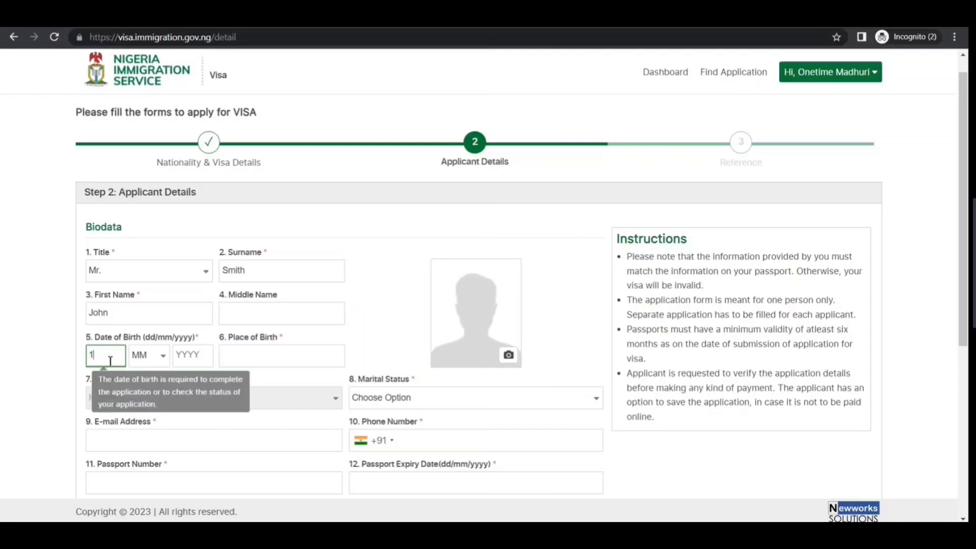
pyautogui.write('0')
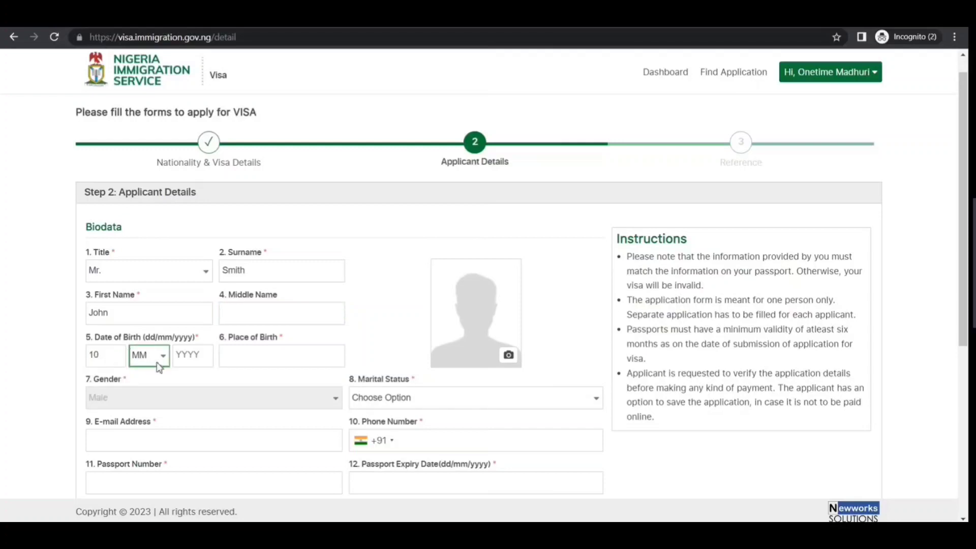
pyautogui.click(147, 354)
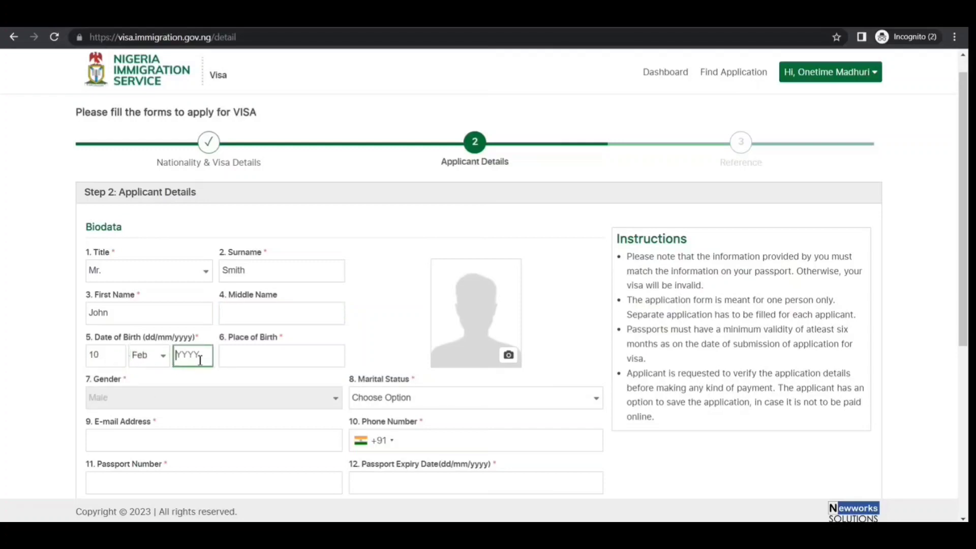
pyautogui.write('1996')
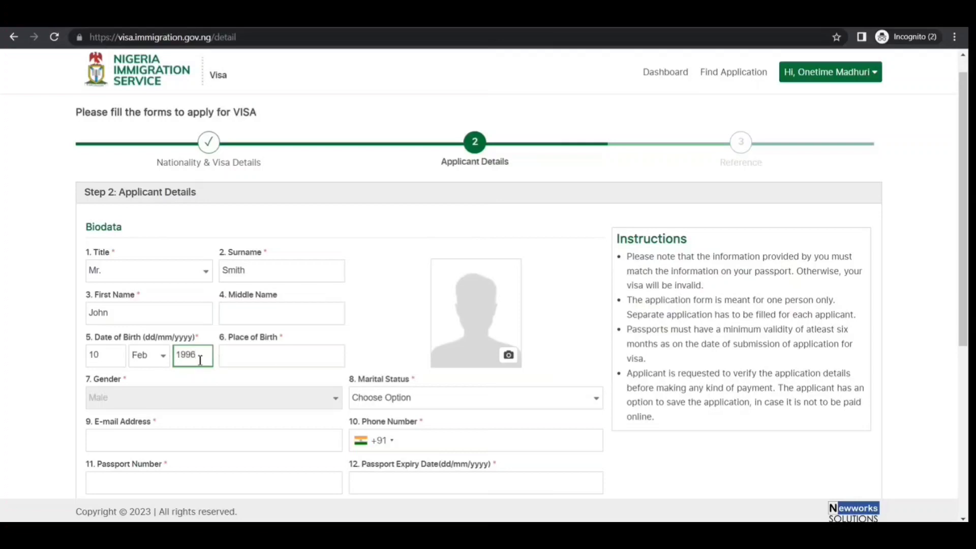
pyautogui.write('New')
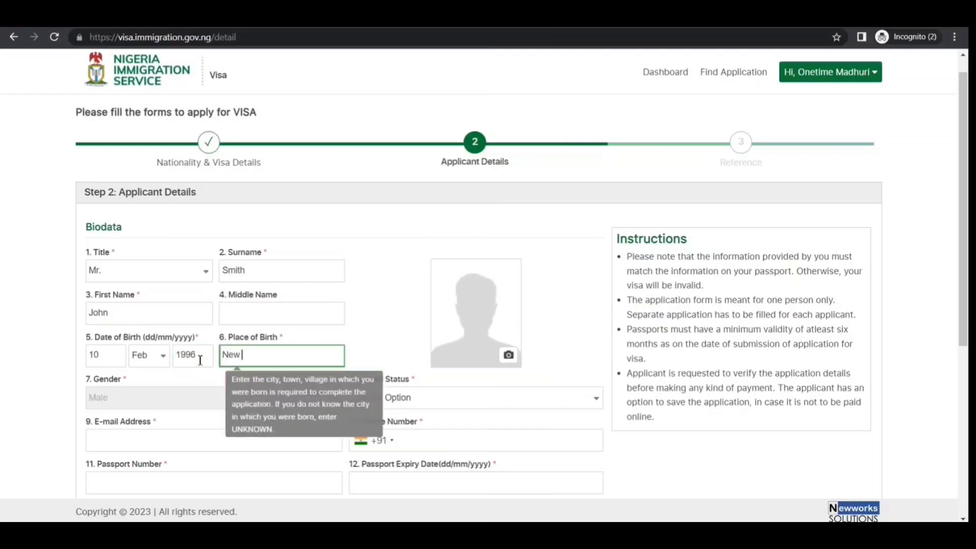
pyautogui.write('De')
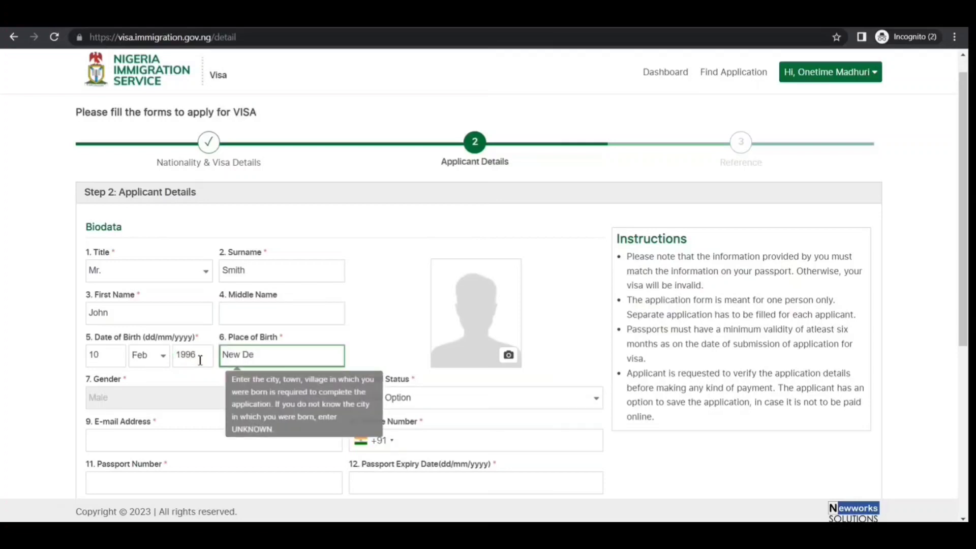
pyautogui.write('lhi')
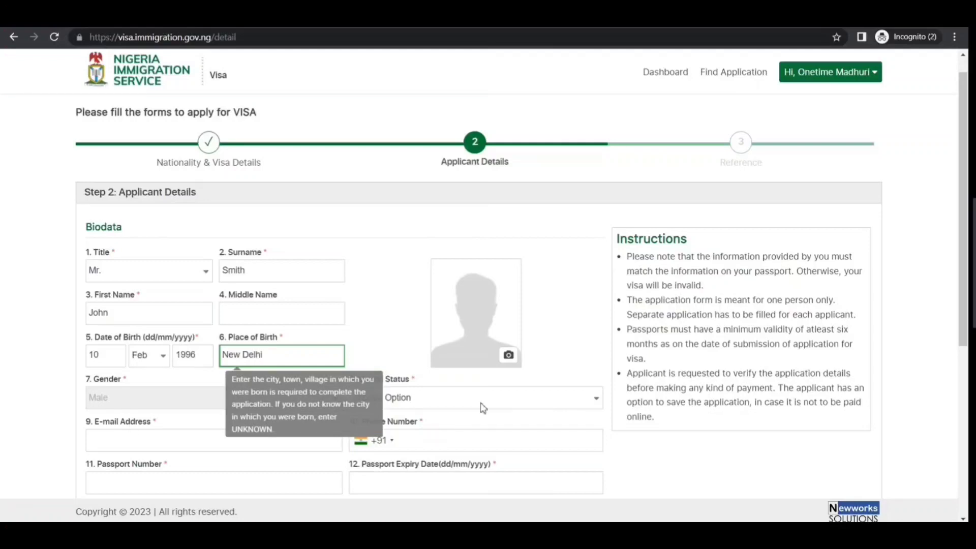
# Set marital status to Single after briefly choosing Married.
pyautogui.click(474, 397)
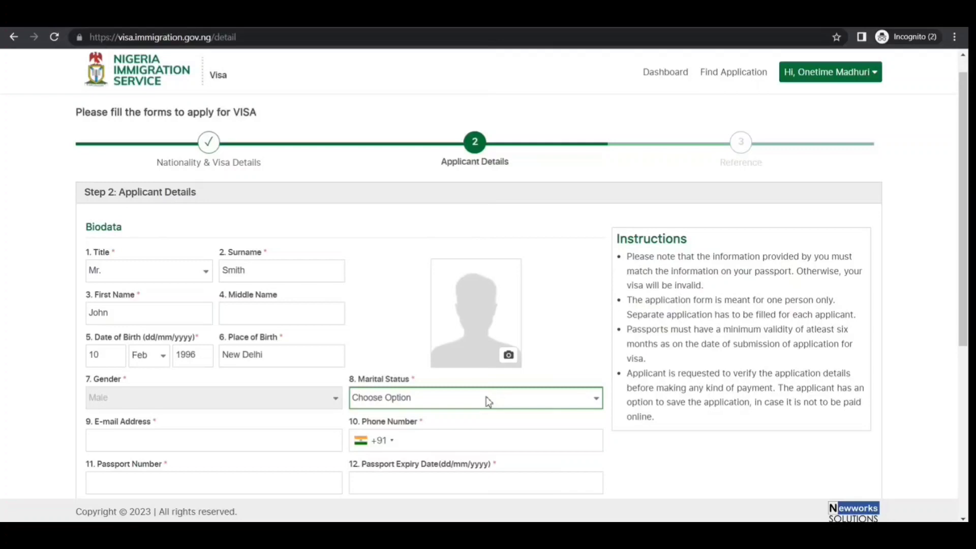
pyautogui.click(474, 397)
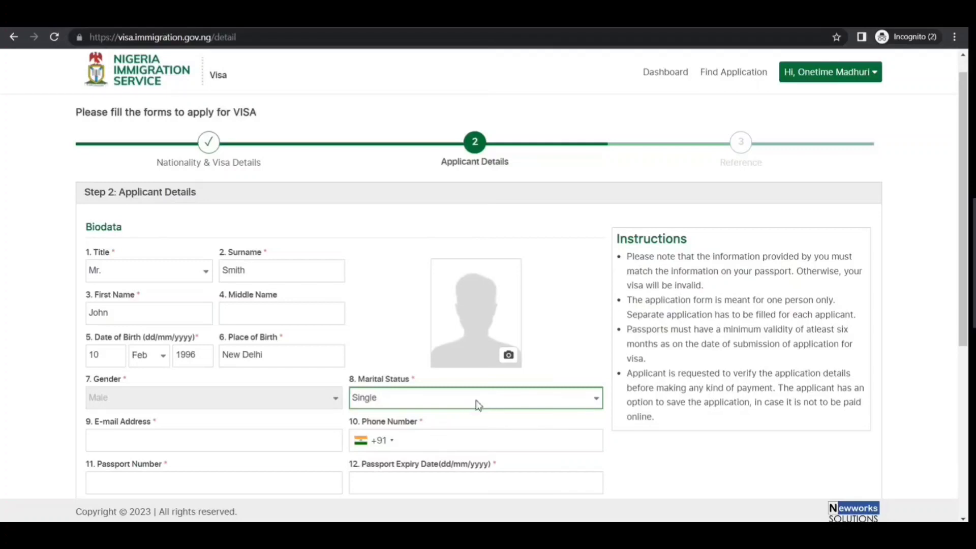
pyautogui.click(474, 397)
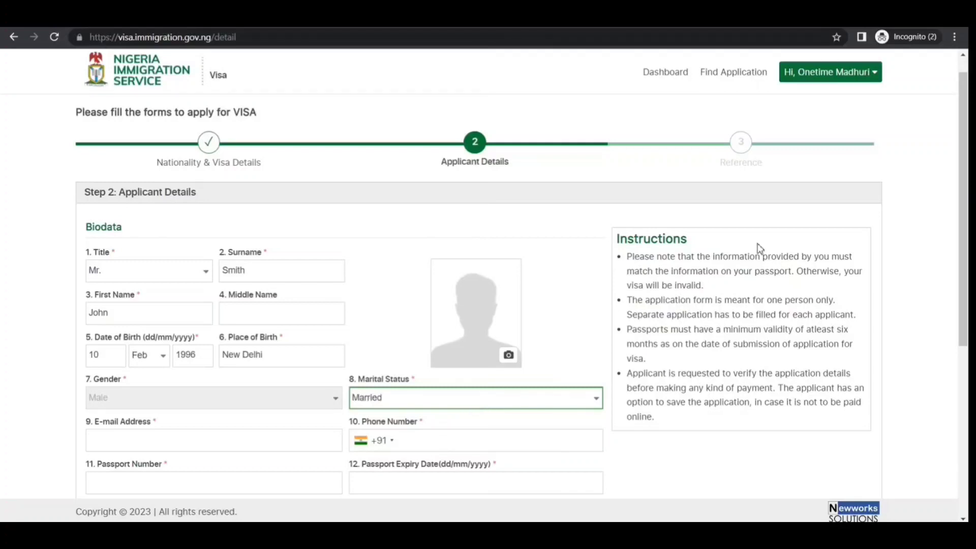
pyautogui.scroll(-3)
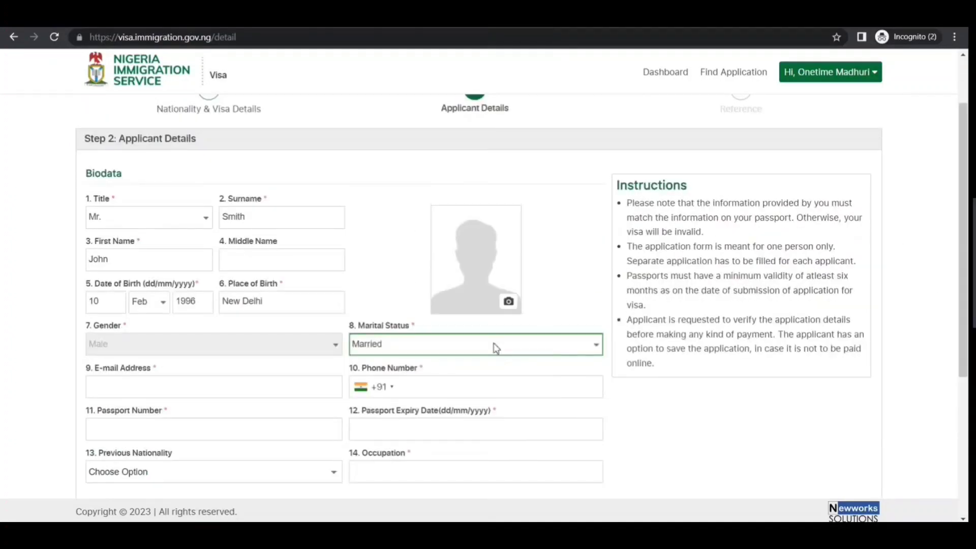
pyautogui.click(476, 343)
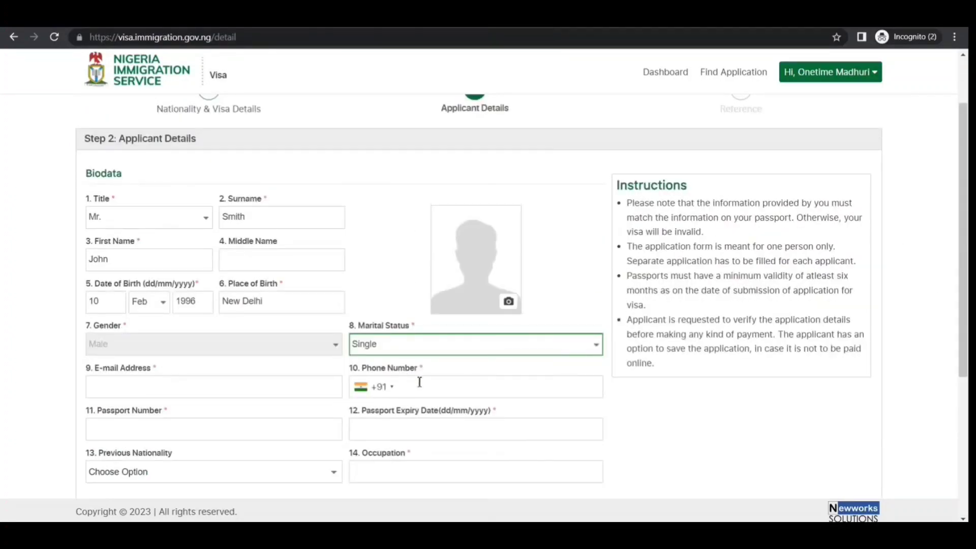
pyautogui.moveTo(941, 291)
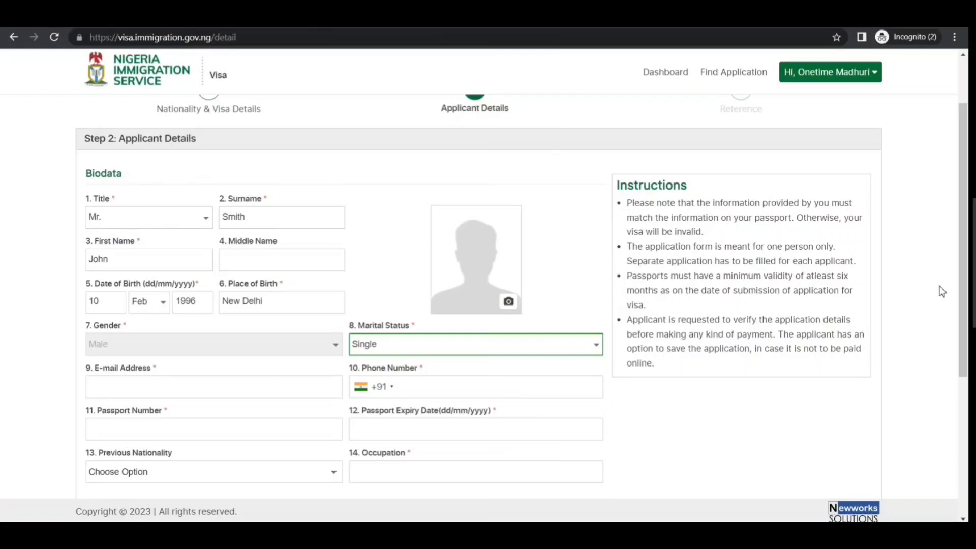
pyautogui.click(213, 387)
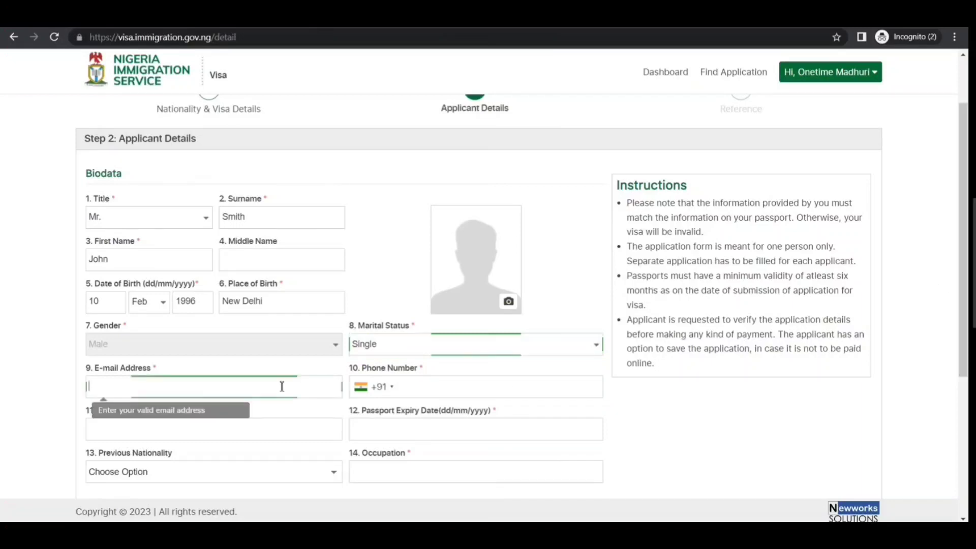
pyautogui.write('hjhjhj@hjhjhhj.')
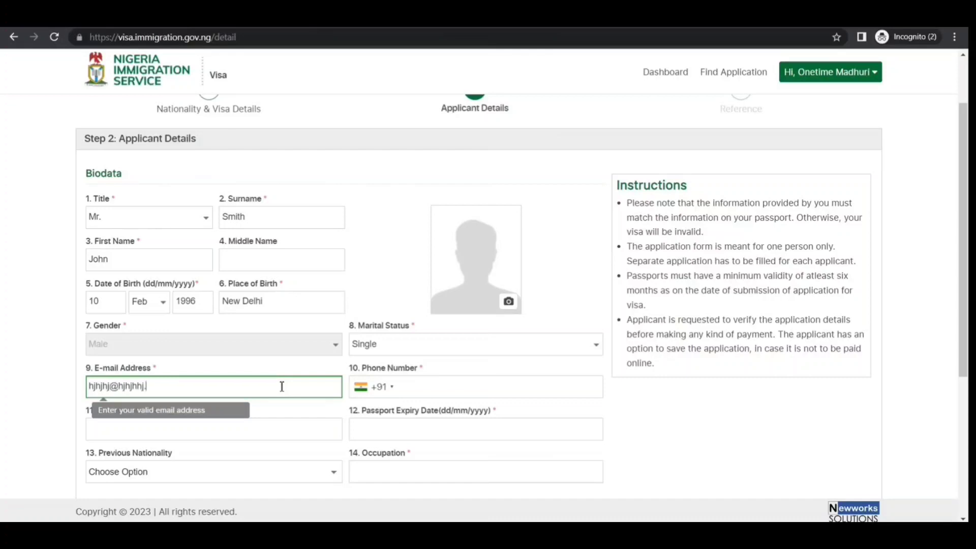
pyautogui.write('9')
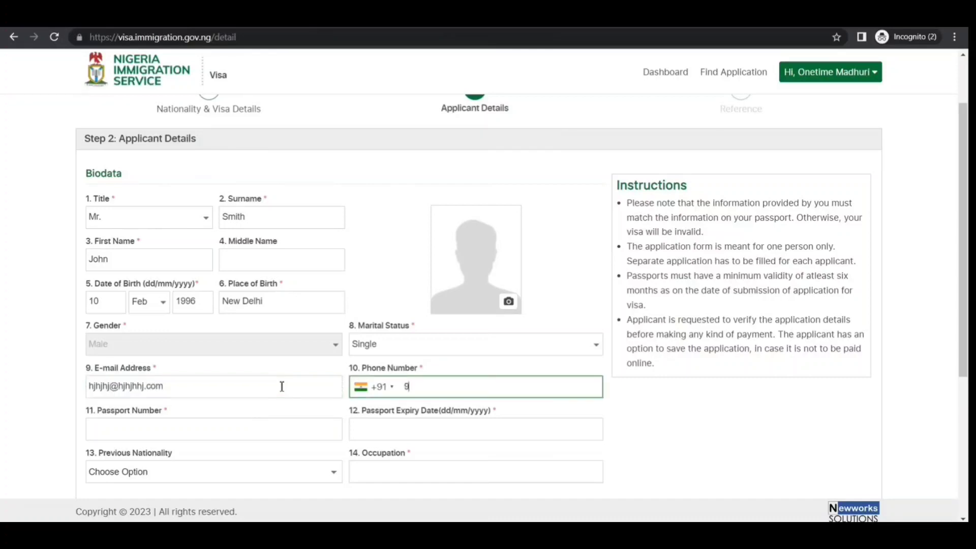
pyautogui.write('898989898')
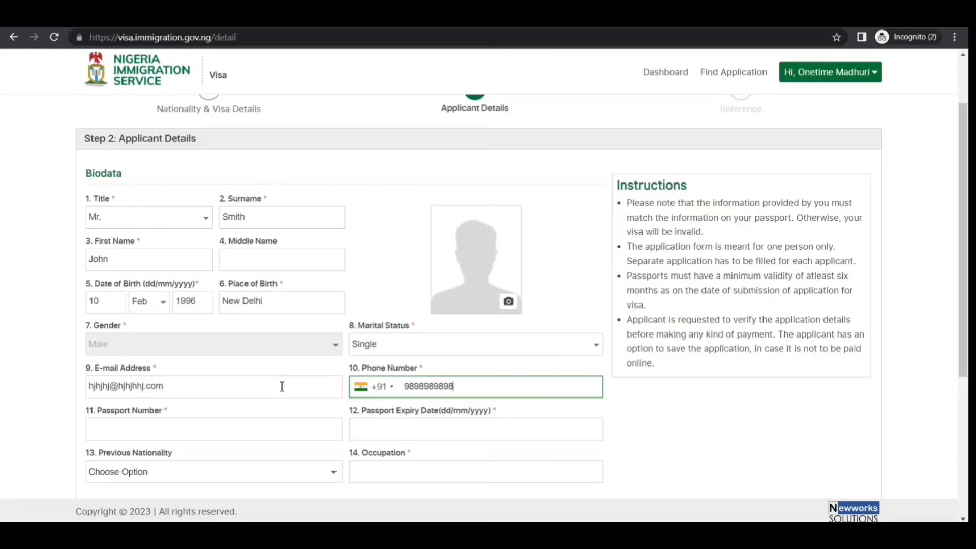
pyautogui.write('K8989')
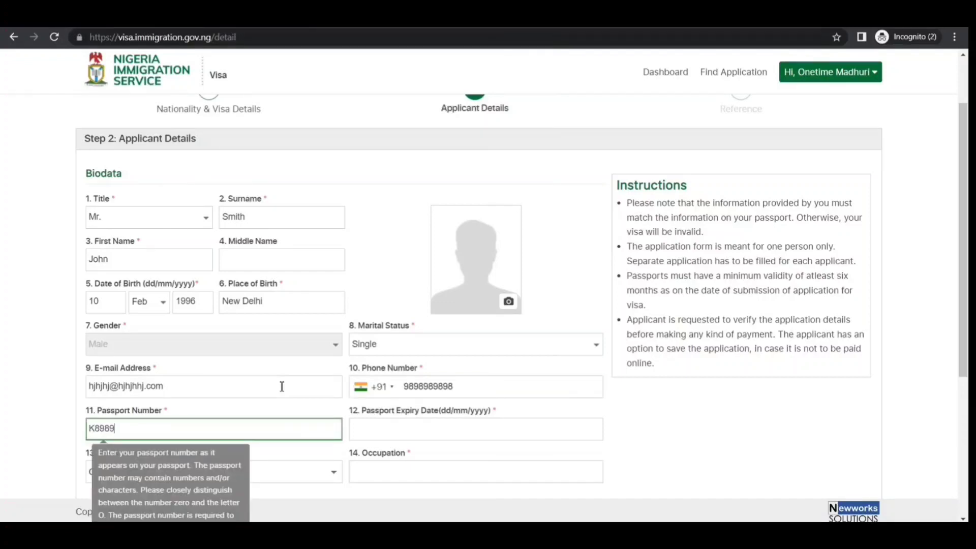
# Set the passport expiry date to 31/10/2030 in the calendar.
pyautogui.click(475, 428)
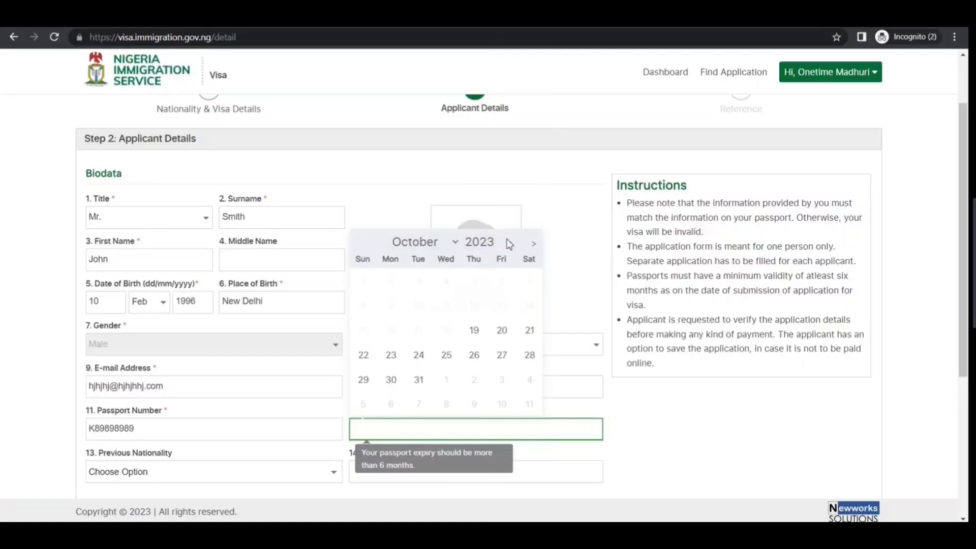
pyautogui.click(533, 243)
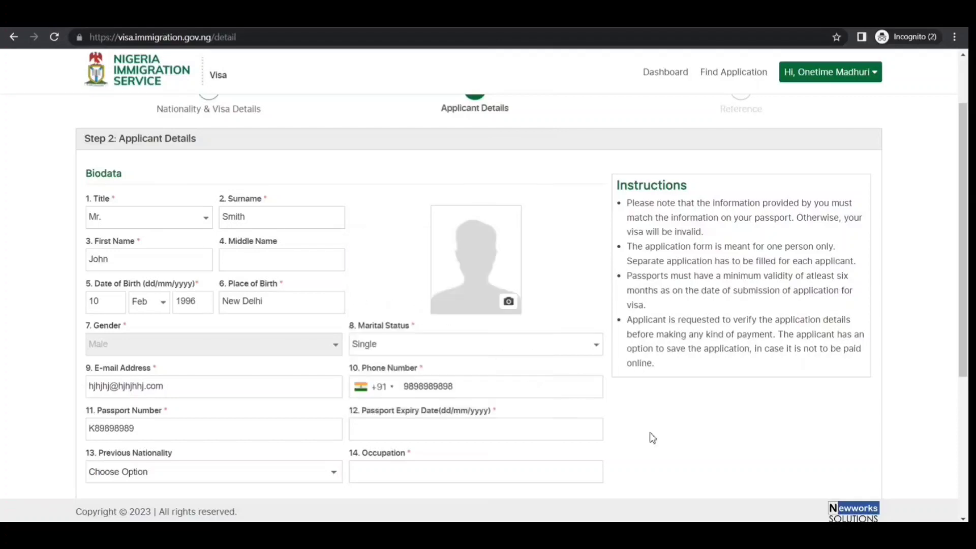
pyautogui.click(474, 427)
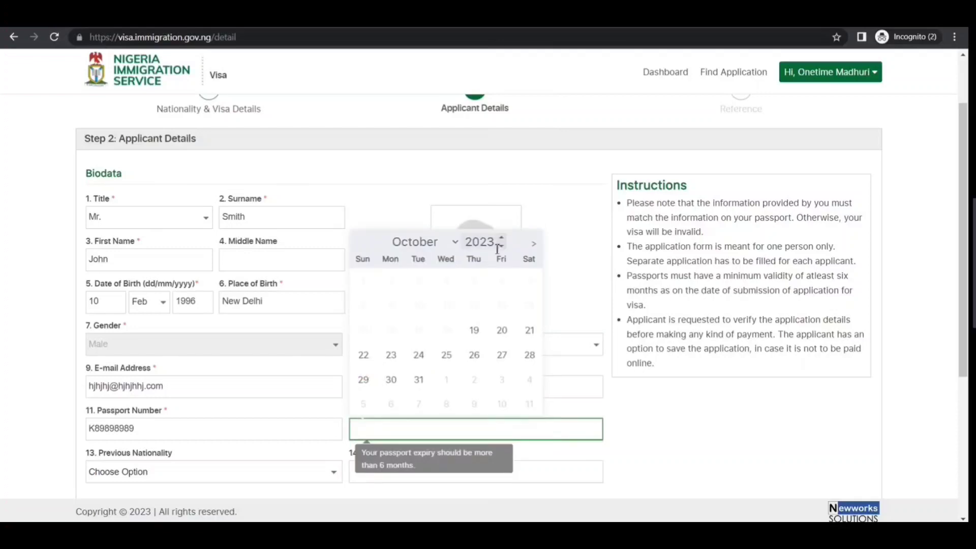
pyautogui.click(504, 239)
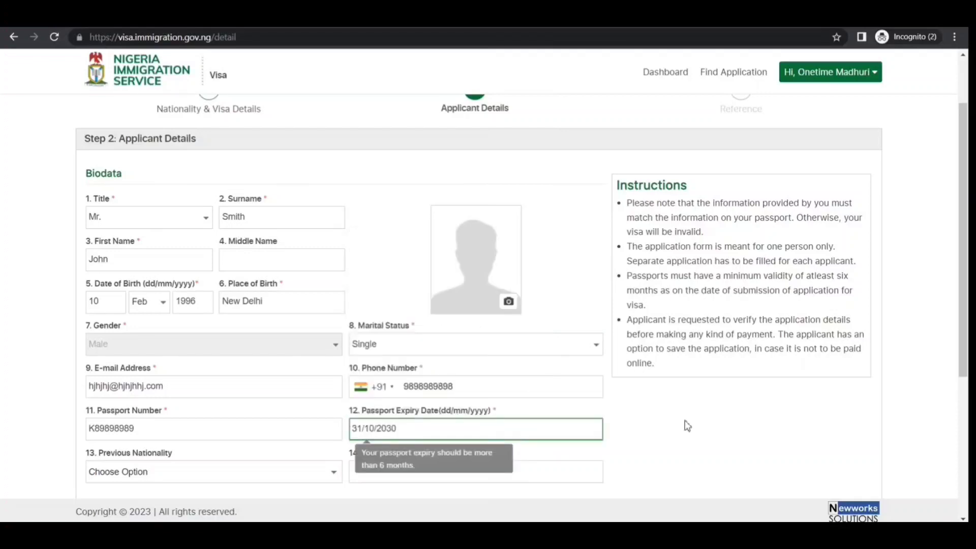
# Enter occupation 'It ENginee' and choose India as the contact country.
pyautogui.scroll(-3)
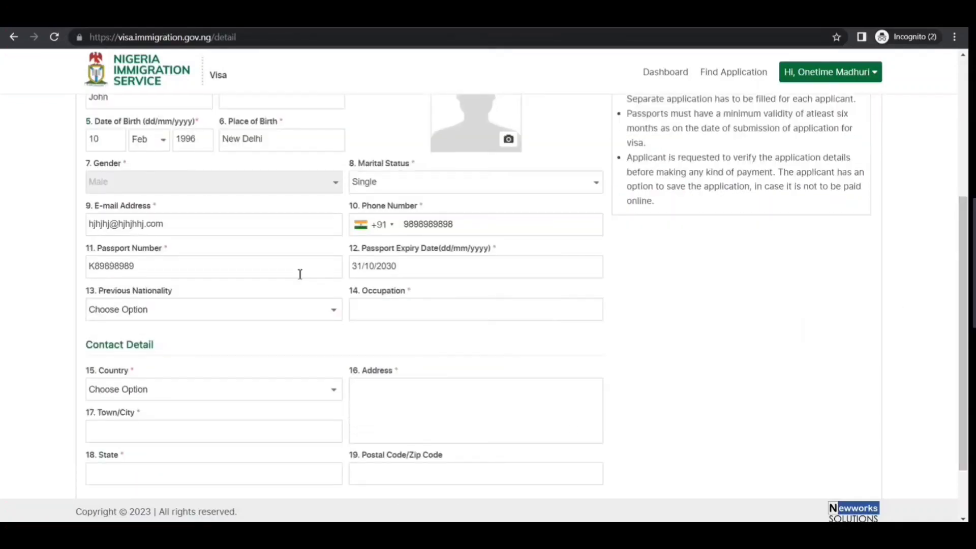
pyautogui.click(213, 309)
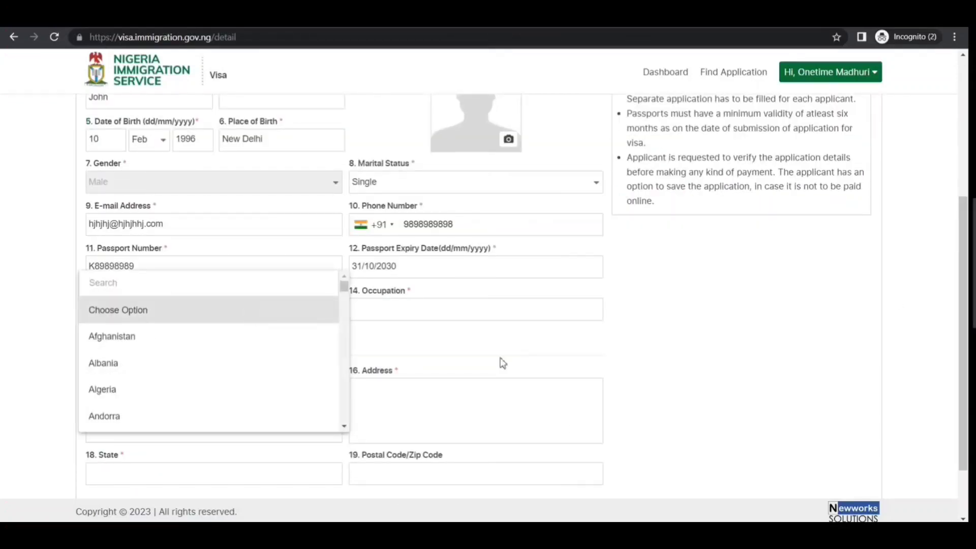
pyautogui.click(475, 310)
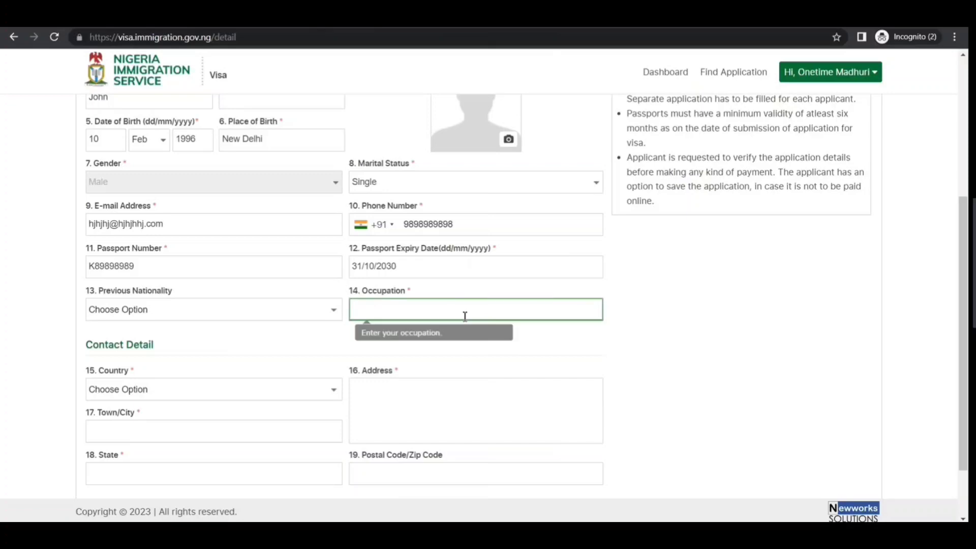
pyautogui.write('It ENgineer')
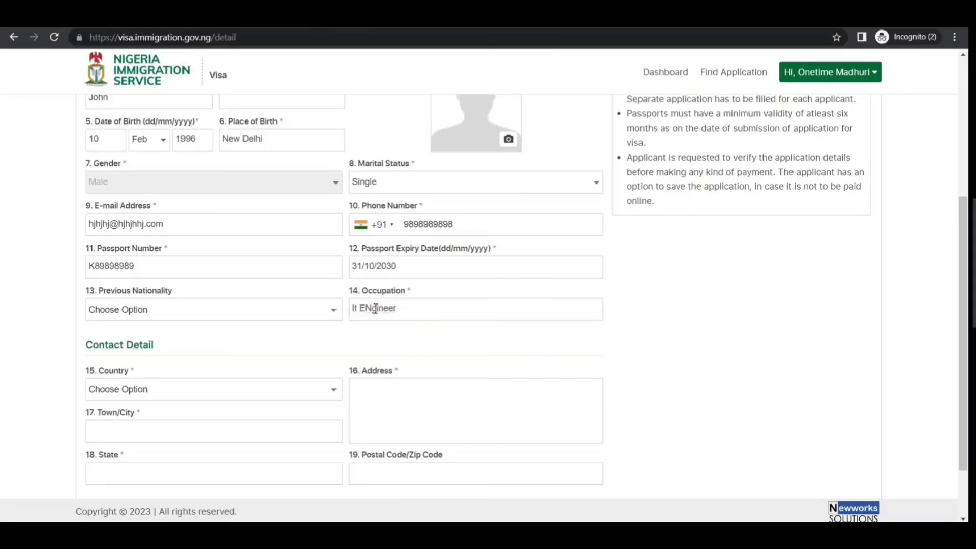
pyautogui.click(474, 308)
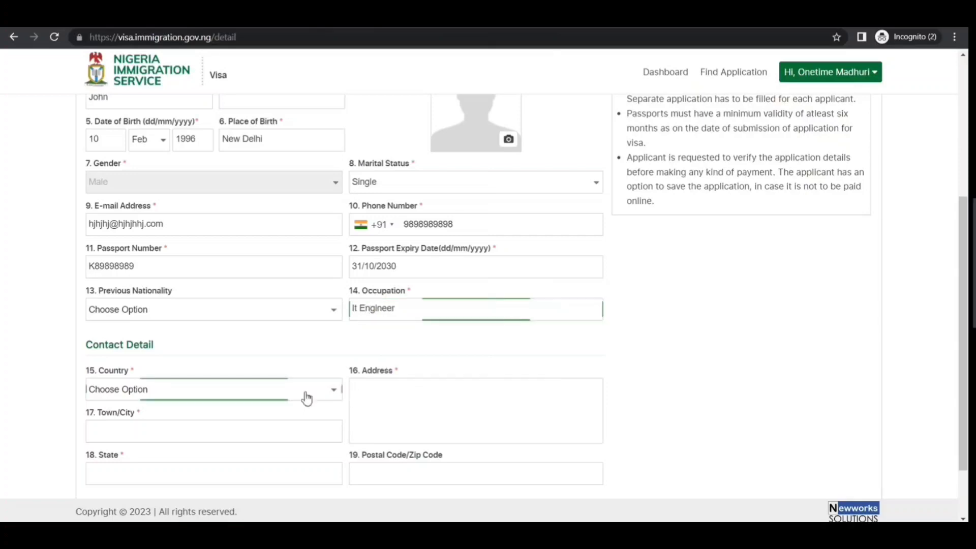
pyautogui.write('ind')
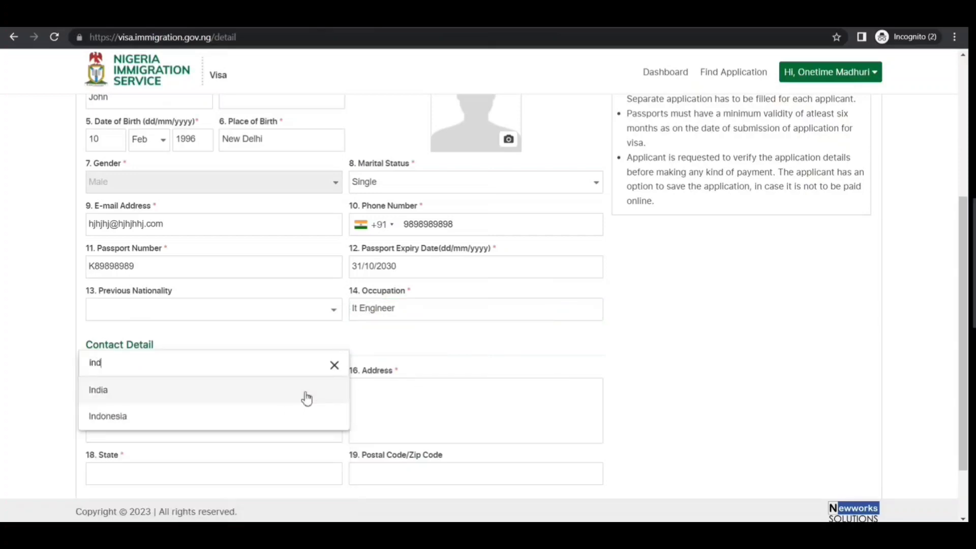
pyautogui.click(98, 390)
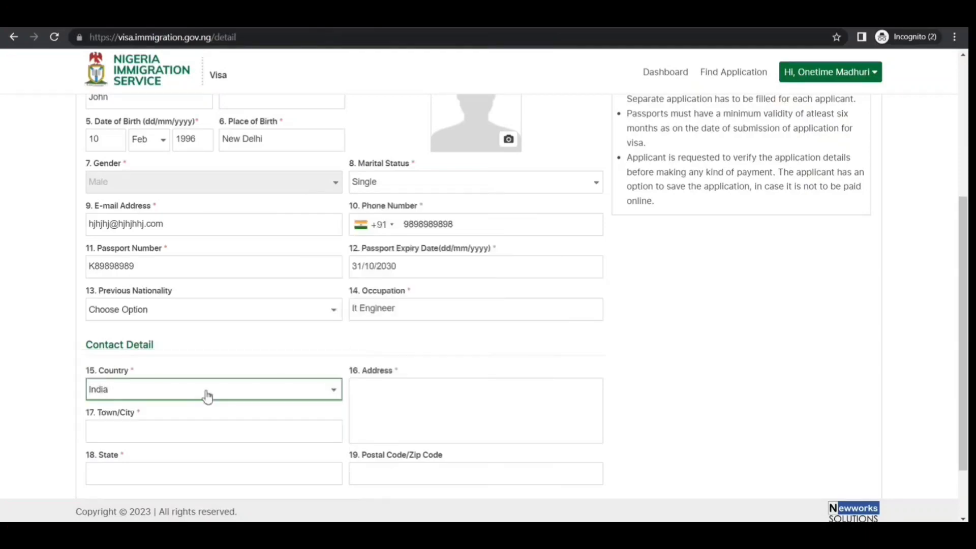
# Enter town New Delhi, address 1 New Delhi ST and postal code 8989898.
pyautogui.write('N')
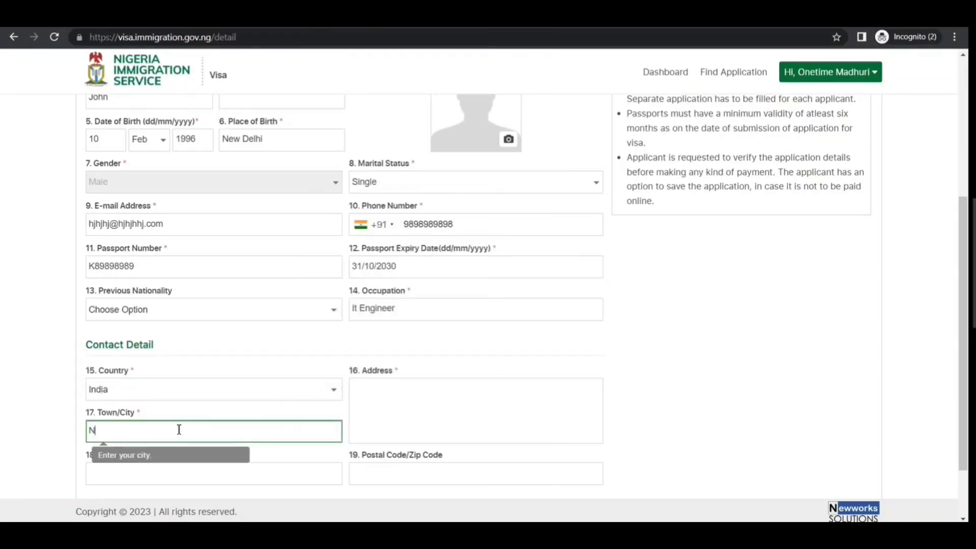
pyautogui.write('ew De')
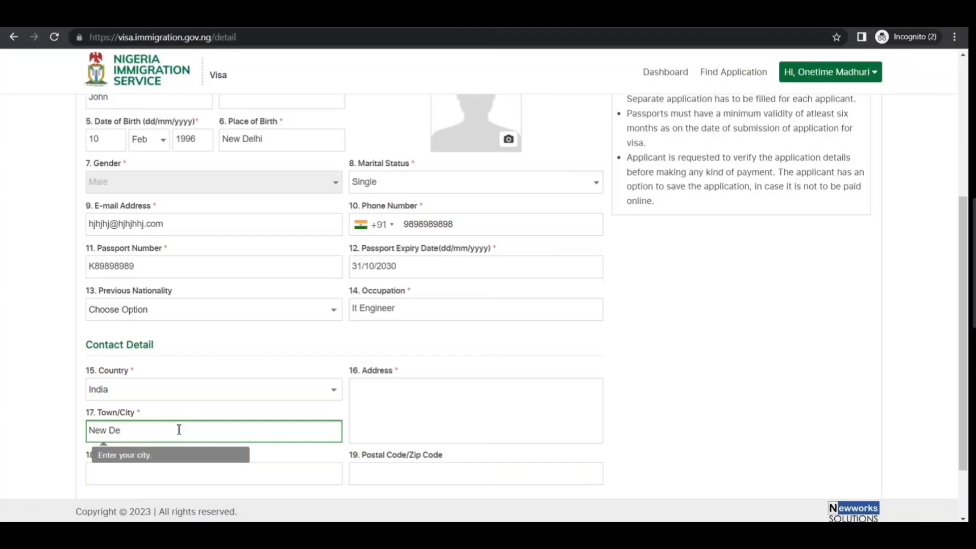
pyautogui.write('lhi')
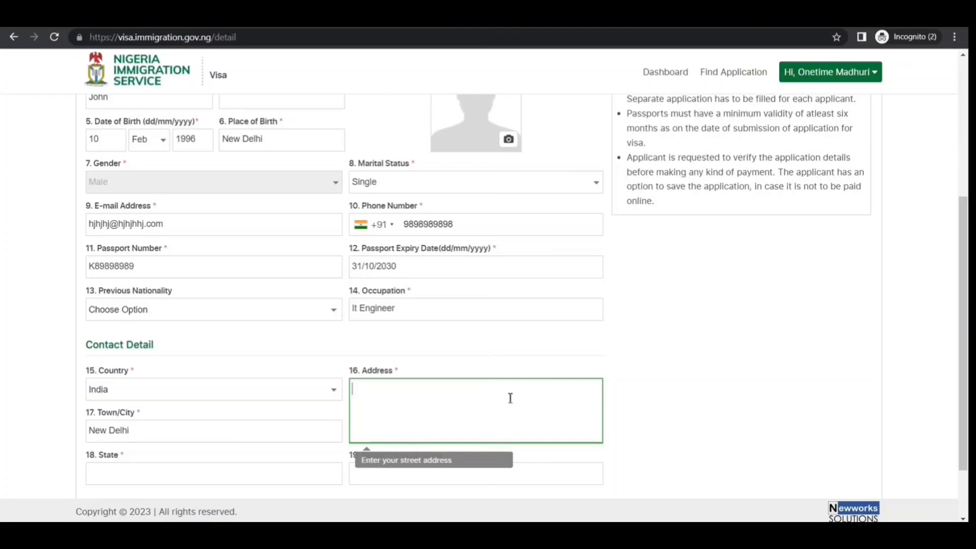
pyautogui.write('1 New')
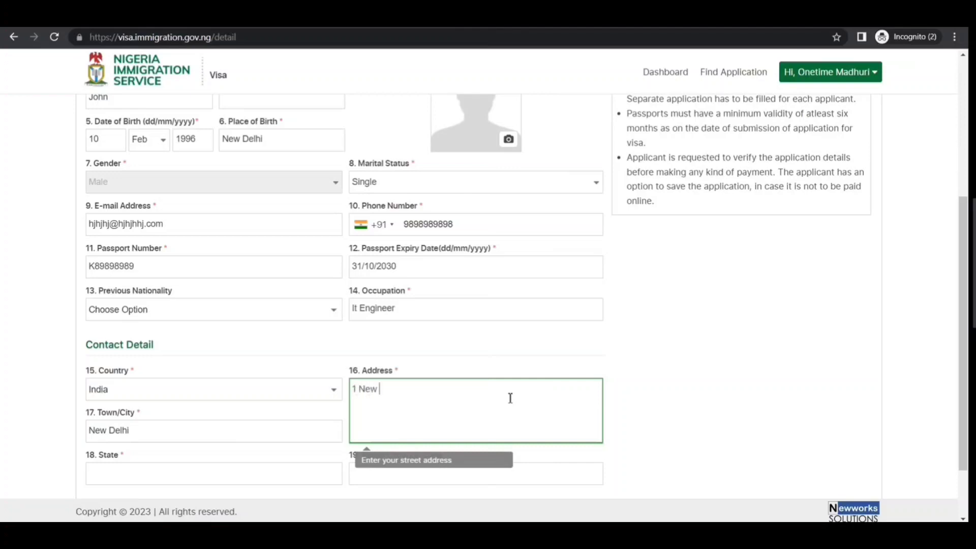
pyautogui.write('Delhi ST')
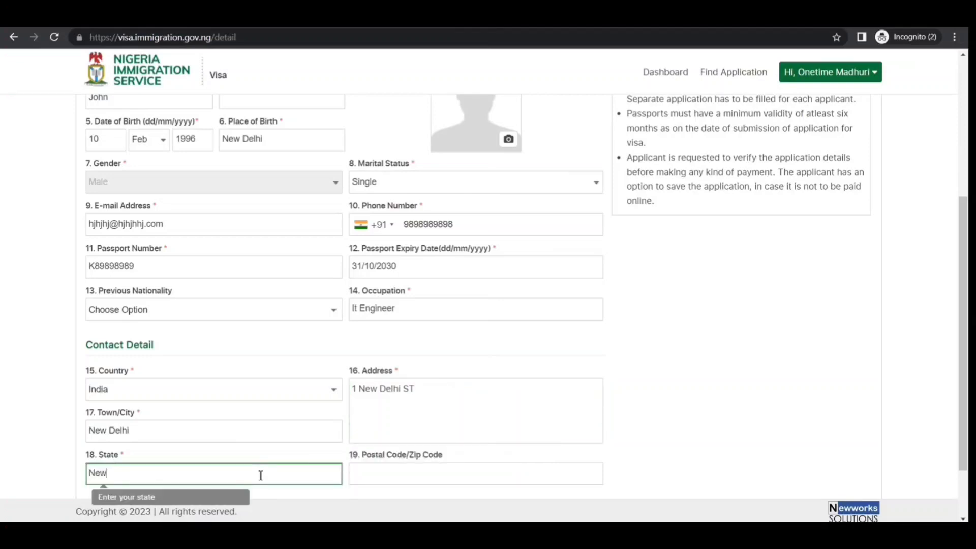
pyautogui.click(474, 473)
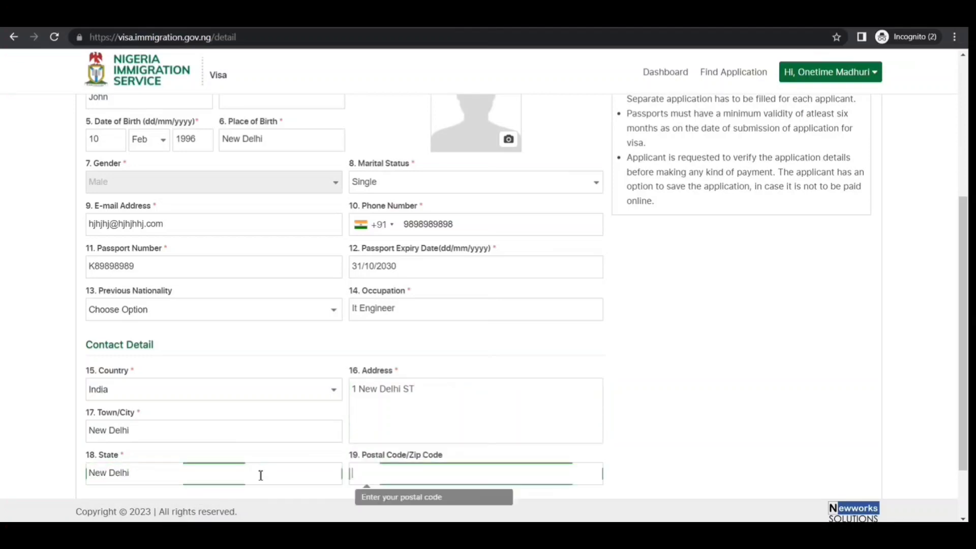
pyautogui.write('8989898')
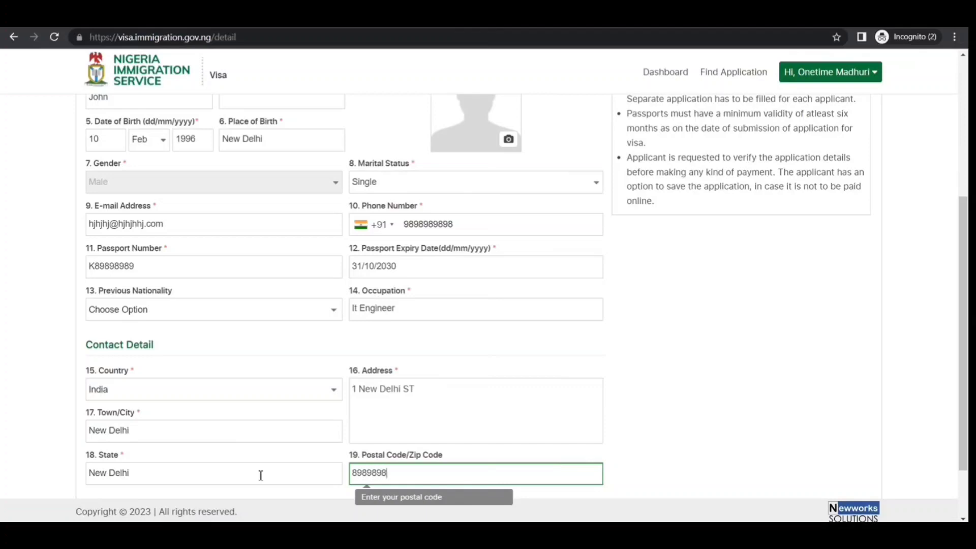
pyautogui.press('Backspace')
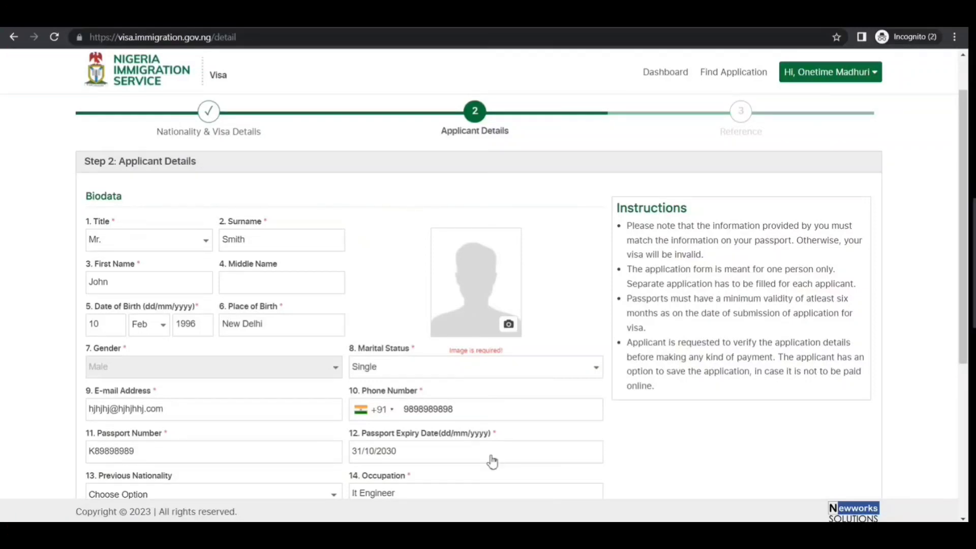
pyautogui.moveTo(539, 486)
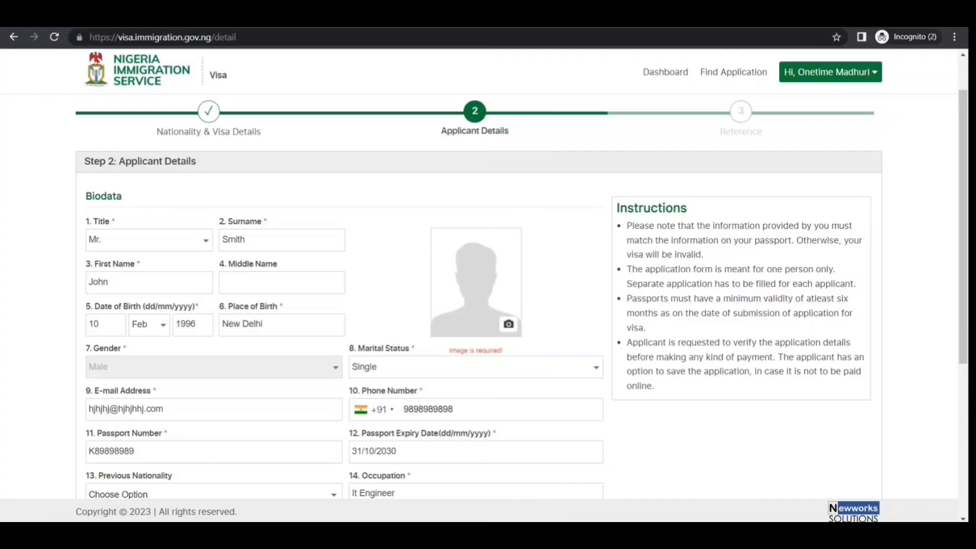
pyautogui.moveTo(868, 343)
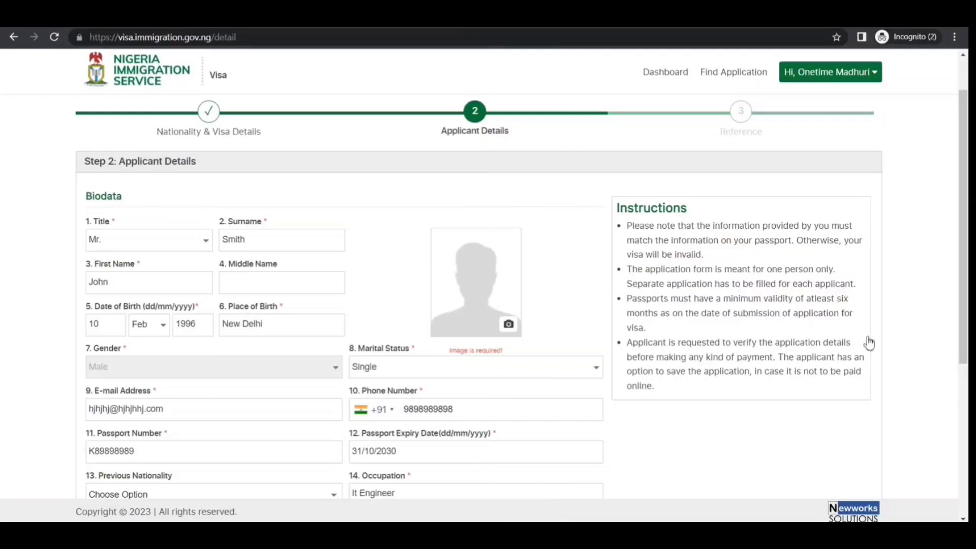
pyautogui.moveTo(649, 294)
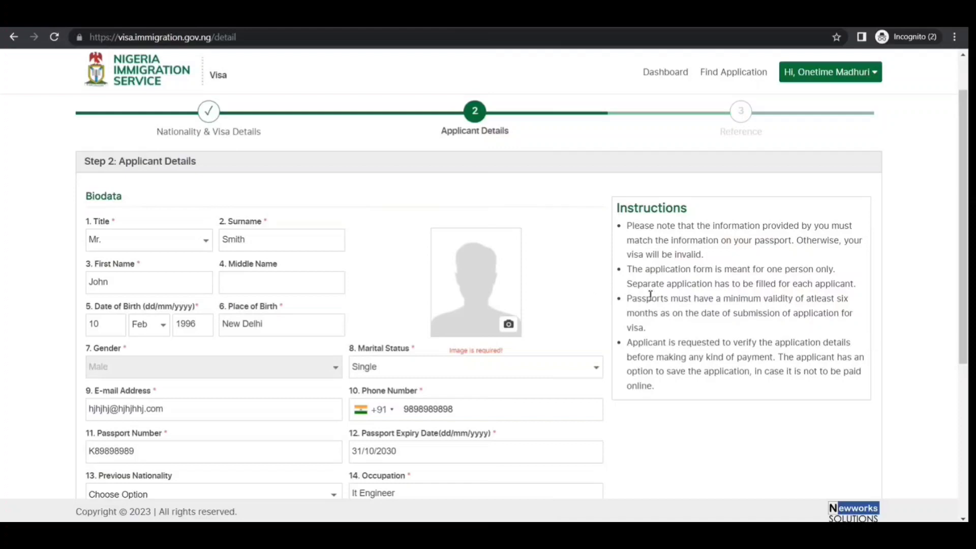
pyautogui.moveTo(867, 340)
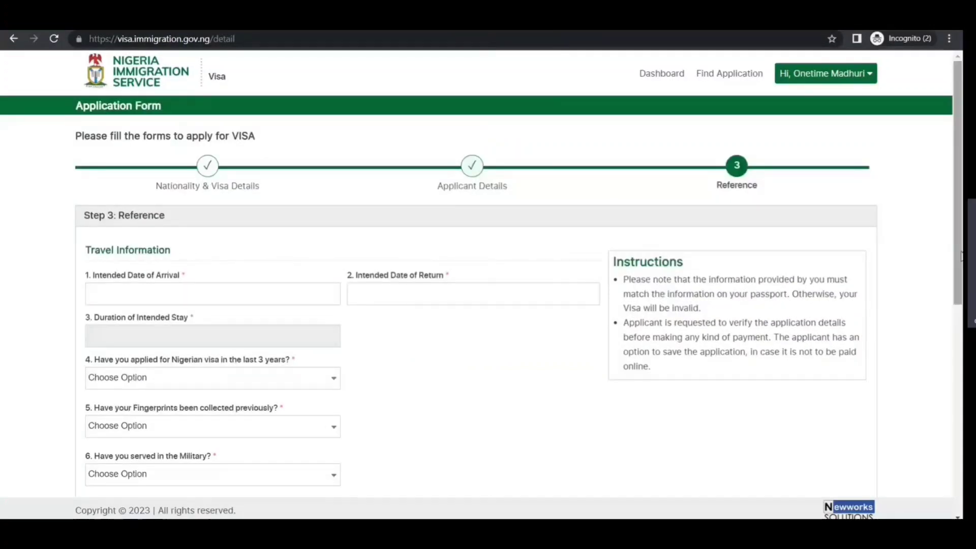
# On the Step 3 Reference form, set the Type of Reference to Self.
pyautogui.scroll(-3)
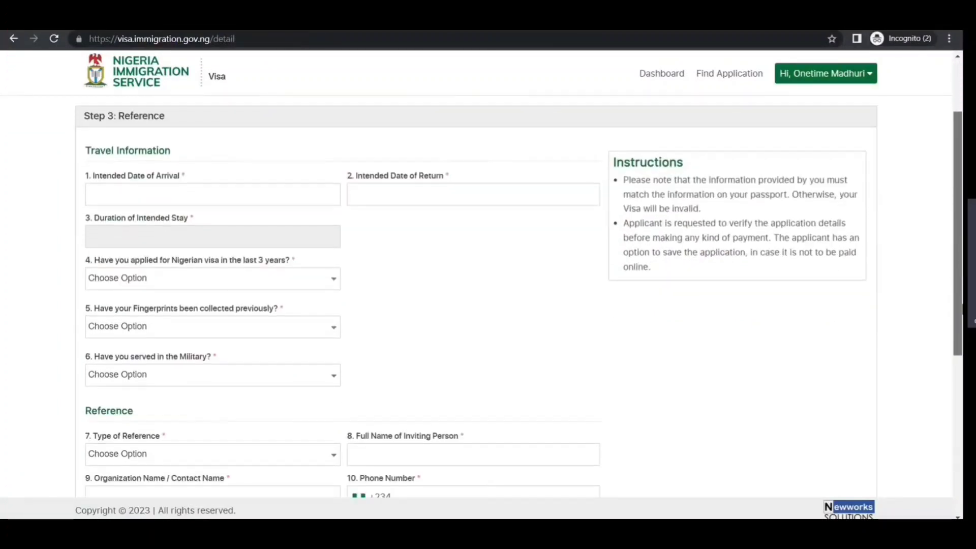
pyautogui.scroll(-3)
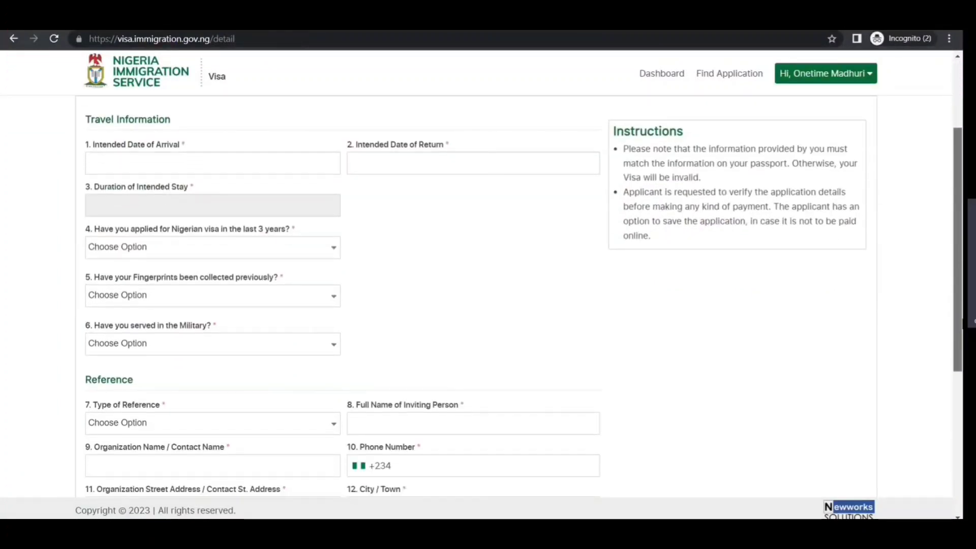
pyautogui.scroll(-3)
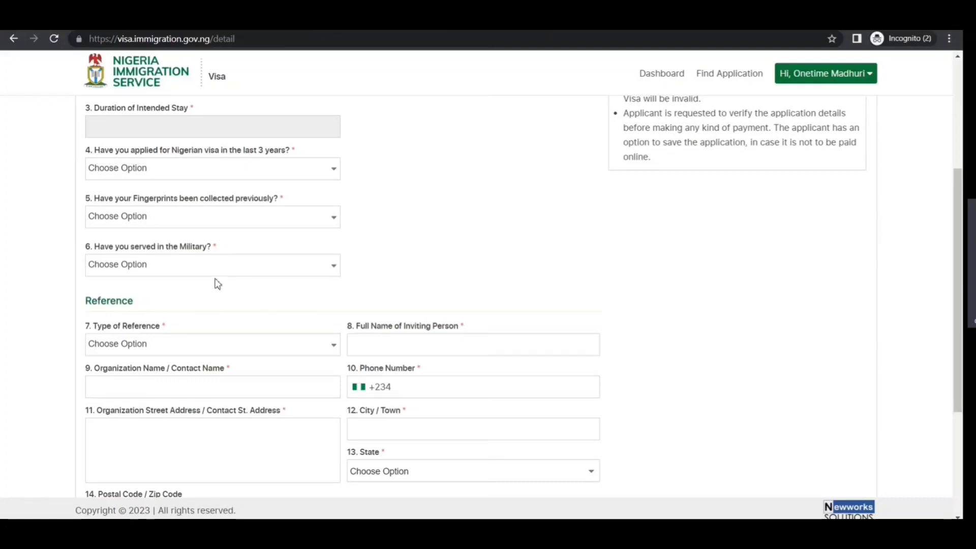
pyautogui.moveTo(723, 391)
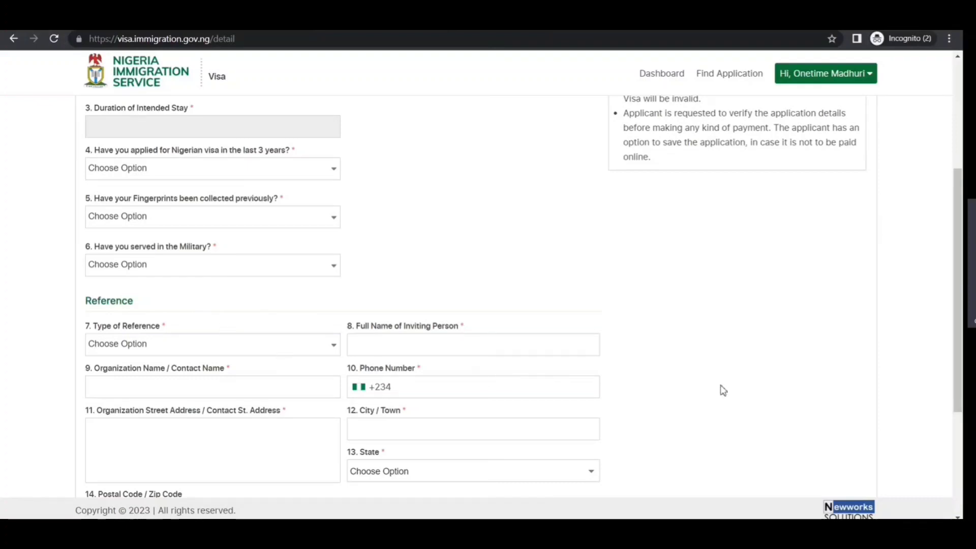
pyautogui.click(212, 343)
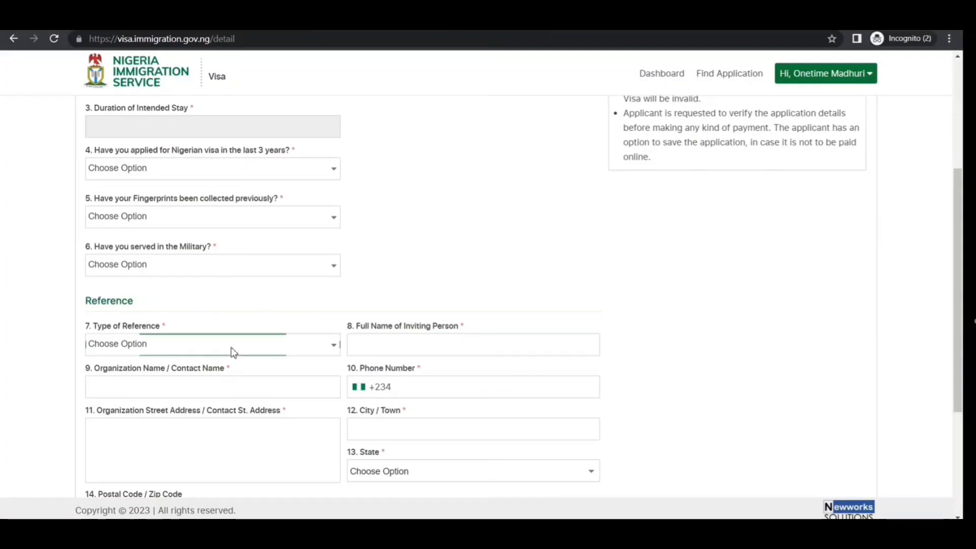
pyautogui.click(211, 343)
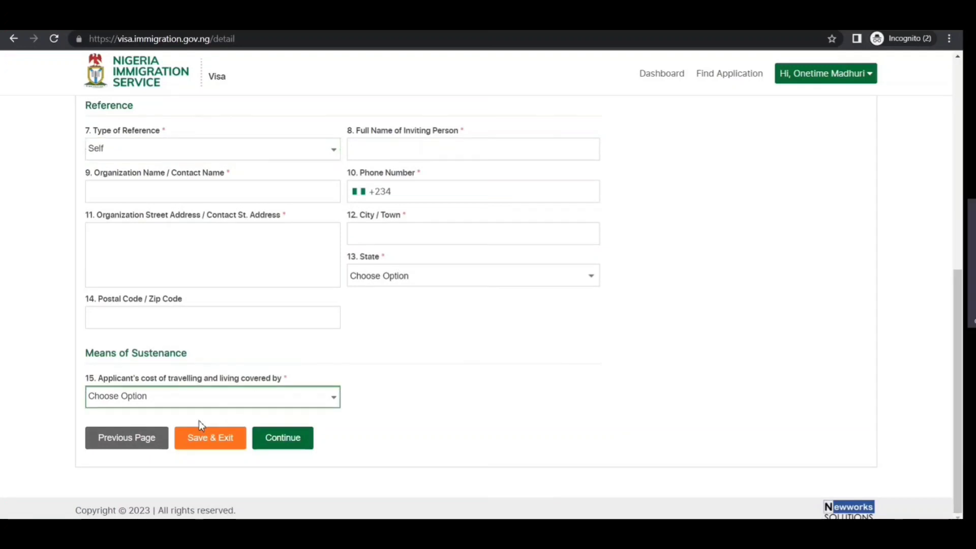
pyautogui.click(212, 395)
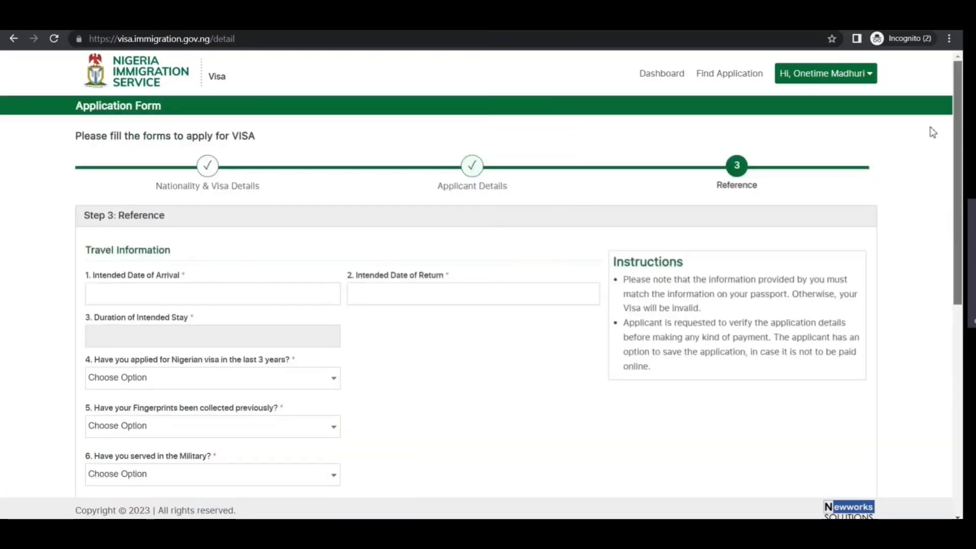
pyautogui.moveTo(690, 224)
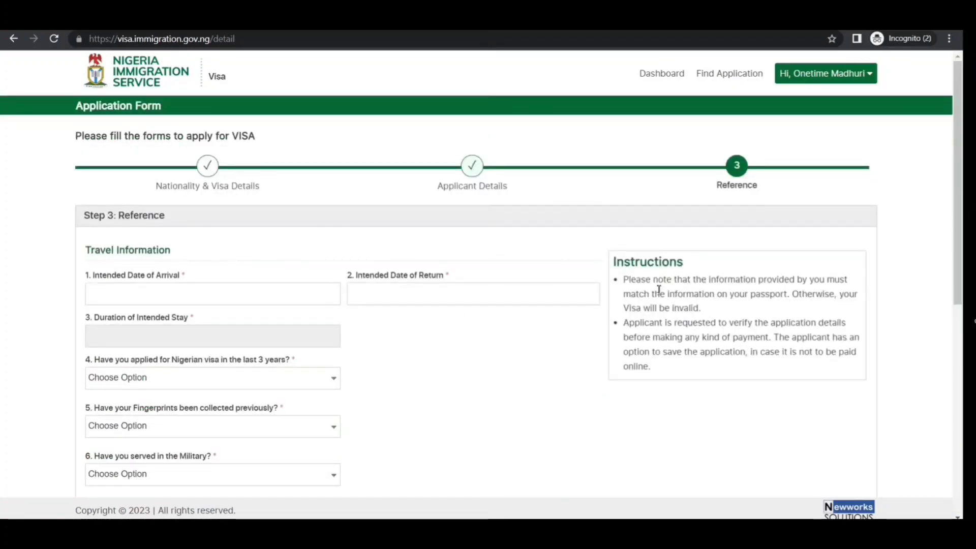
pyautogui.moveTo(651, 294); pyautogui.dragTo(750, 293)
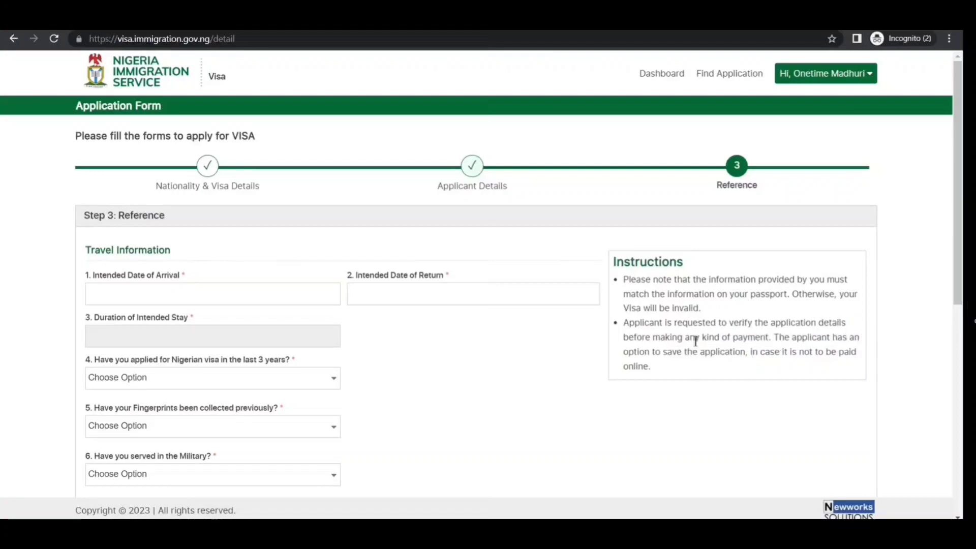
pyautogui.moveTo(696, 336); pyautogui.dragTo(651, 366)
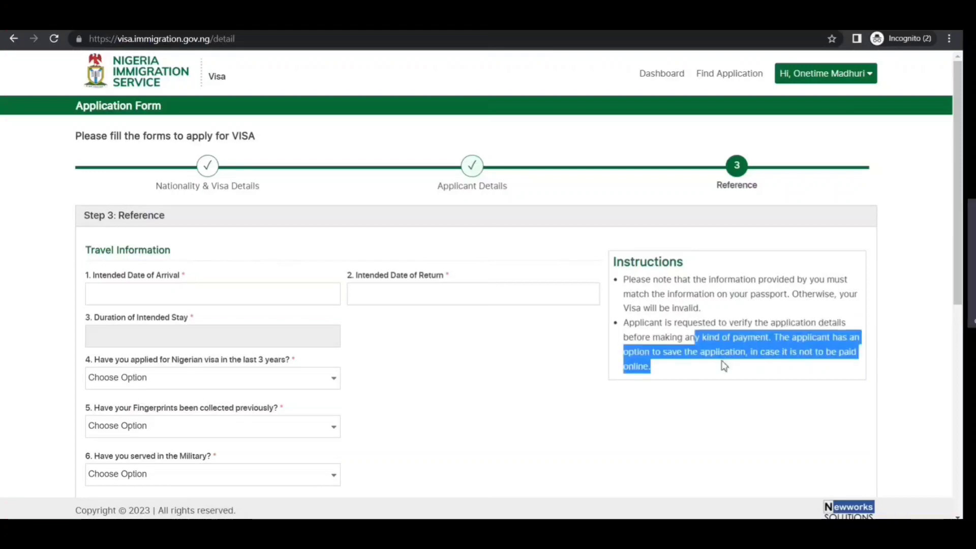
pyautogui.moveTo(736, 380)
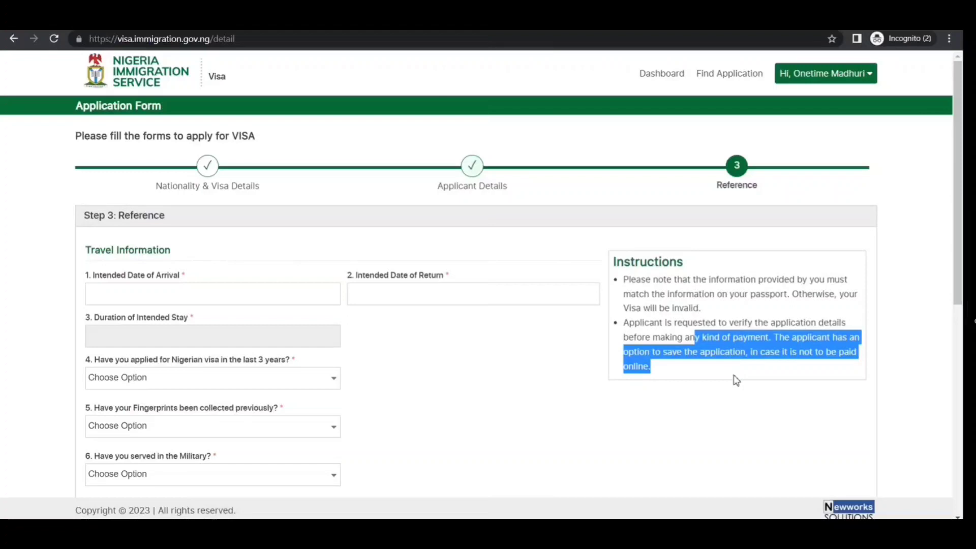
pyautogui.moveTo(945, 302)
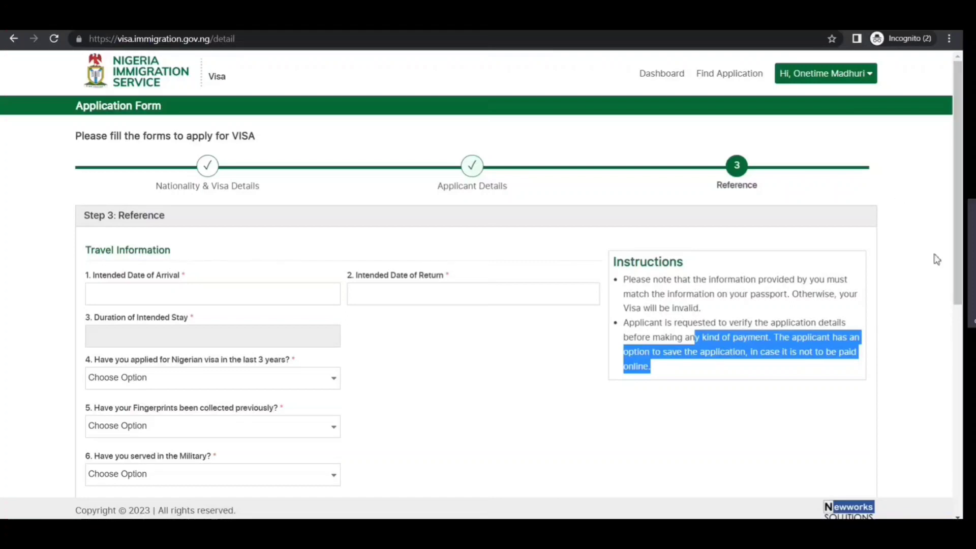
pyautogui.moveTo(910, 262)
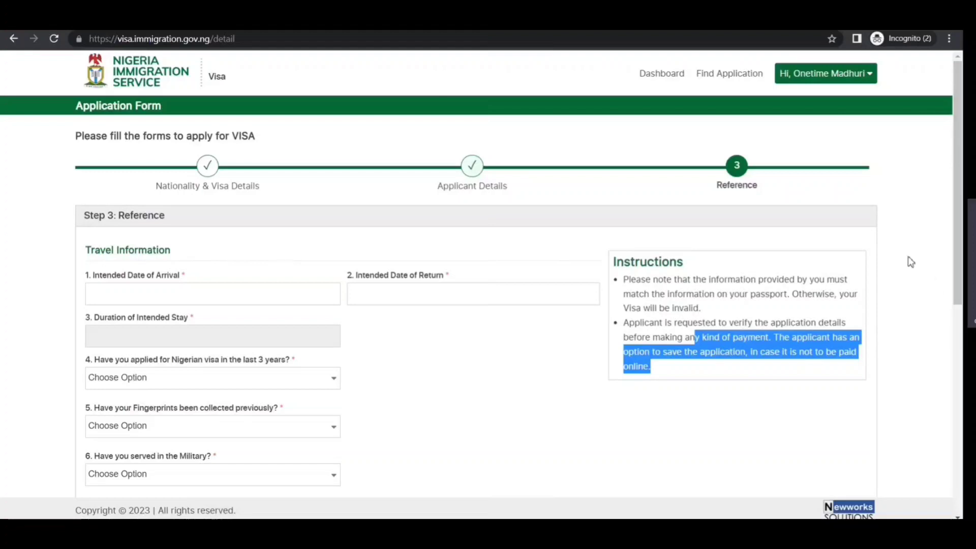